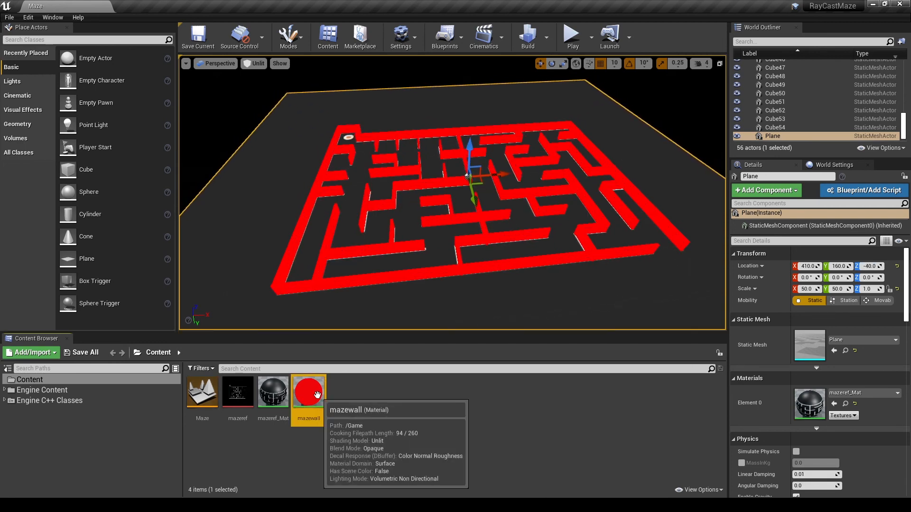
pyautogui.moveTo(309, 91)
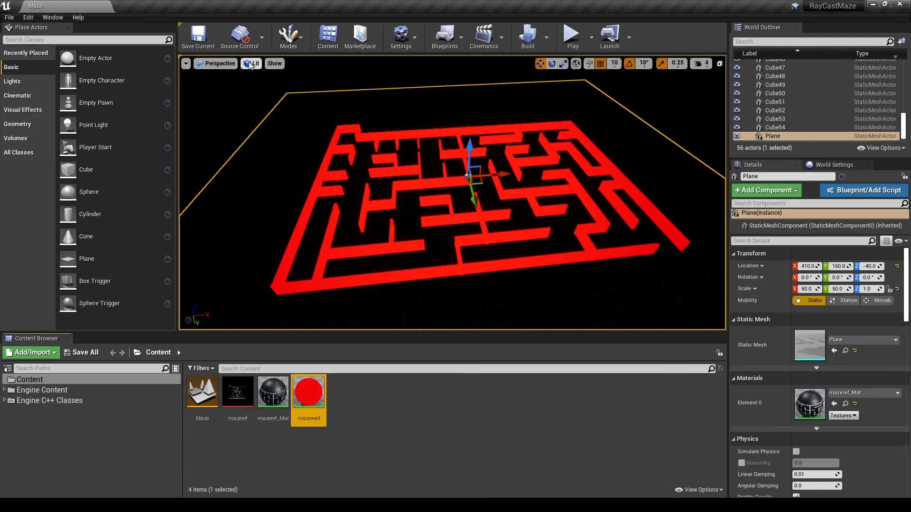
# - Switch the maze view to unlit shading and create another Blueprint class
pyautogui.click(252, 63)
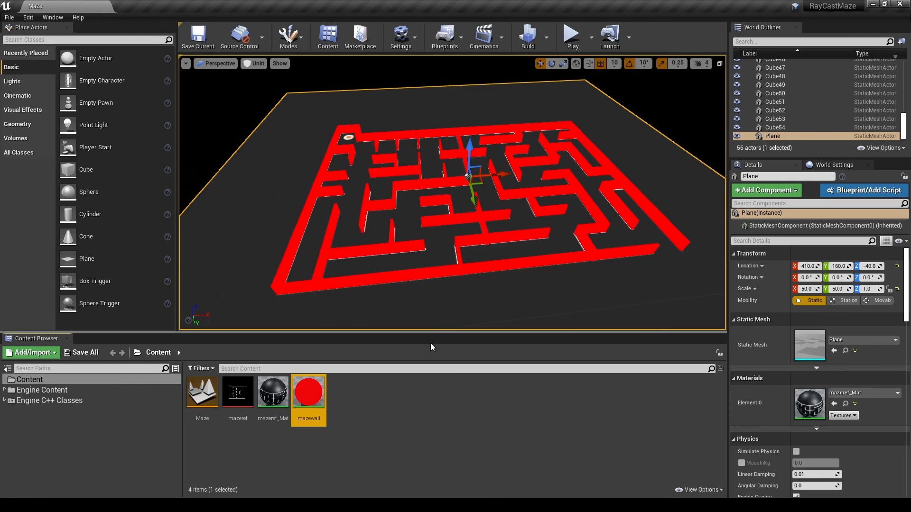
pyautogui.click(864, 189)
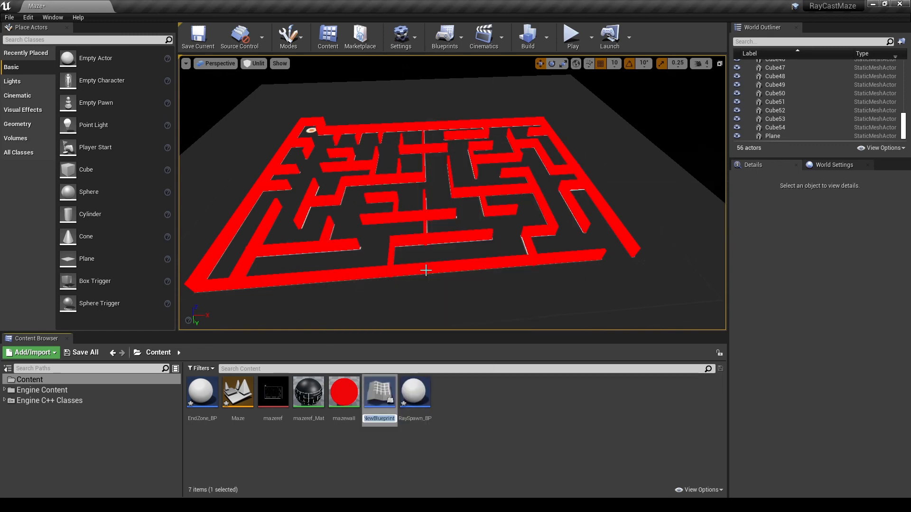
# - Name the new blueprint Ray_BP and open EndZone_BP for editing
pyautogui.write('Ray_BP')
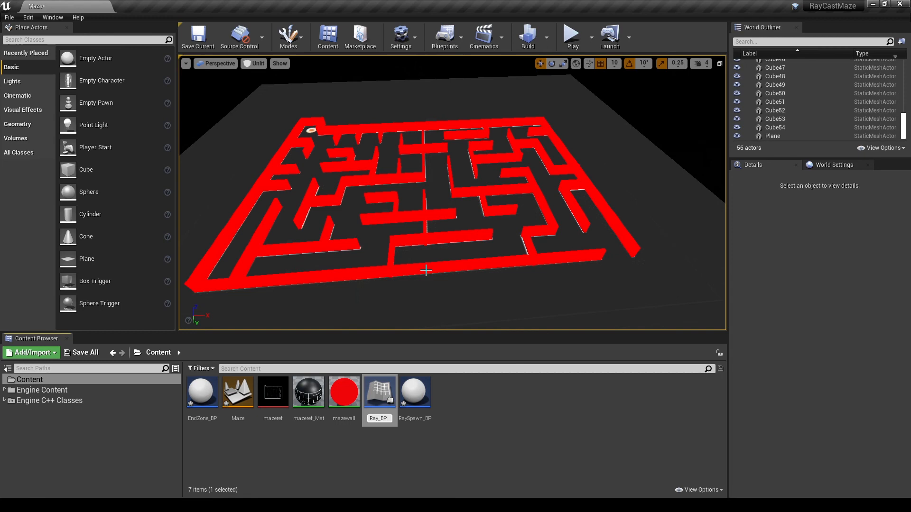
pyautogui.click(379, 391)
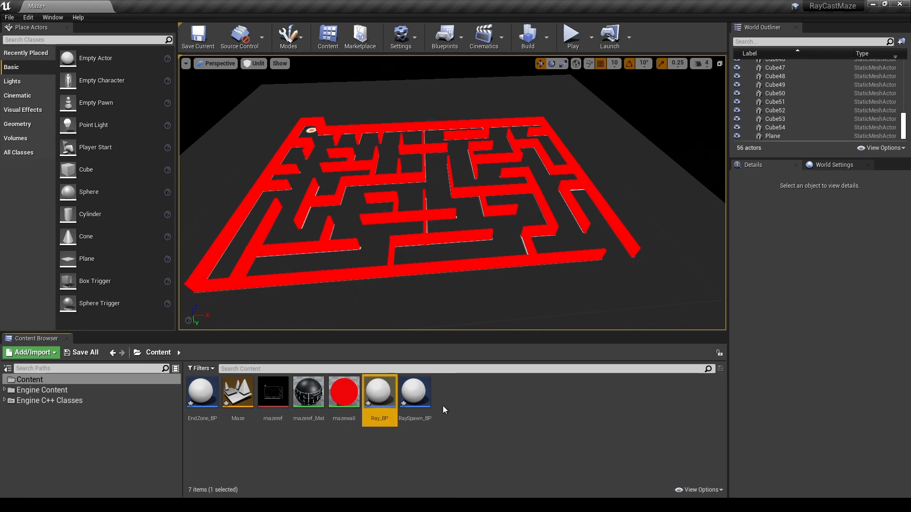
pyautogui.doubleClick(202, 391)
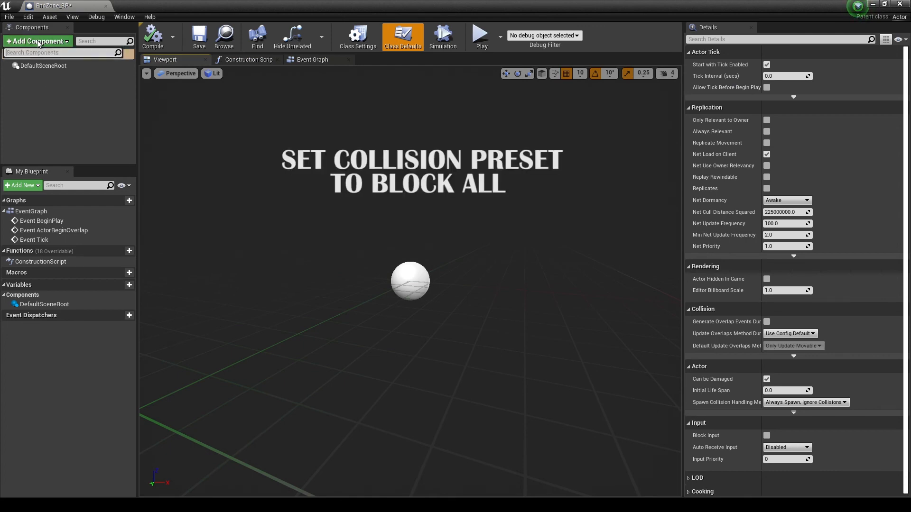
pyautogui.click(36, 41)
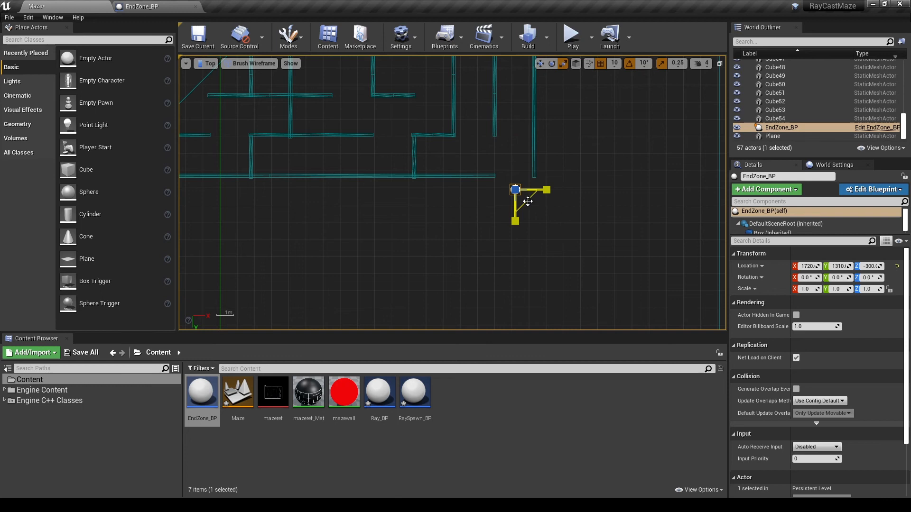
# - Scale EndZone_BP to 5.75 × 3.5 × 5.25 and raise it to Z 20
pyautogui.write('3.5')
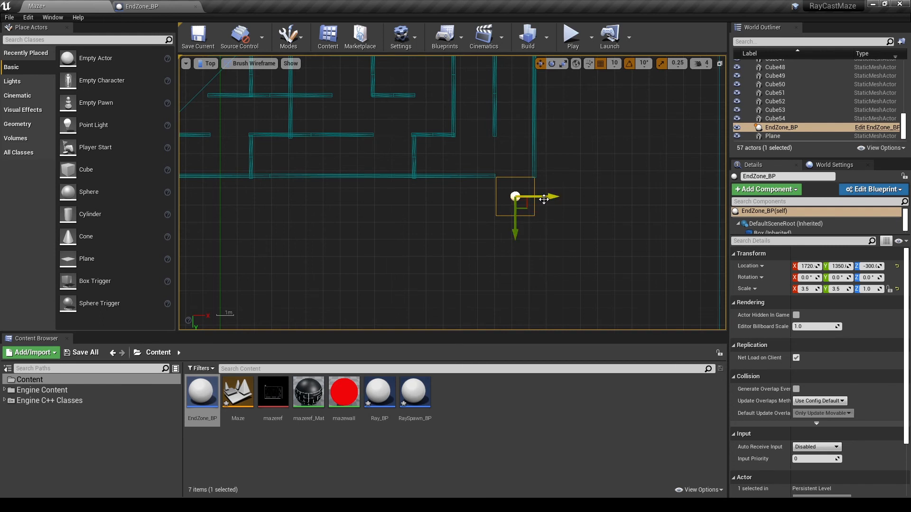
pyautogui.moveTo(550, 196); pyautogui.dragTo(561, 196)
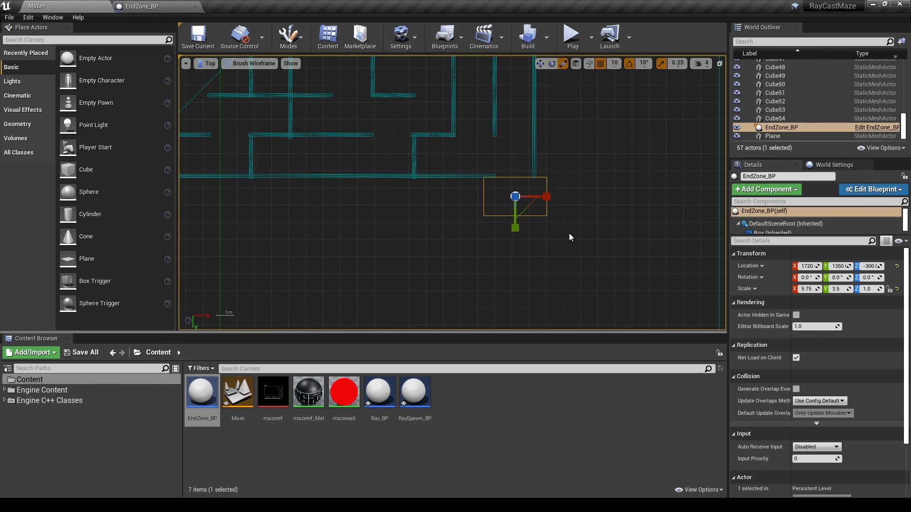
pyautogui.click(207, 63)
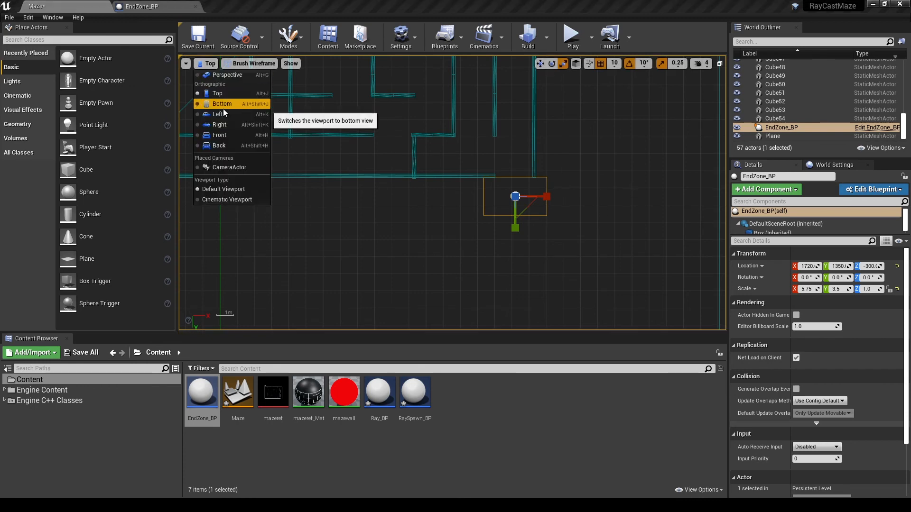
pyautogui.click(227, 75)
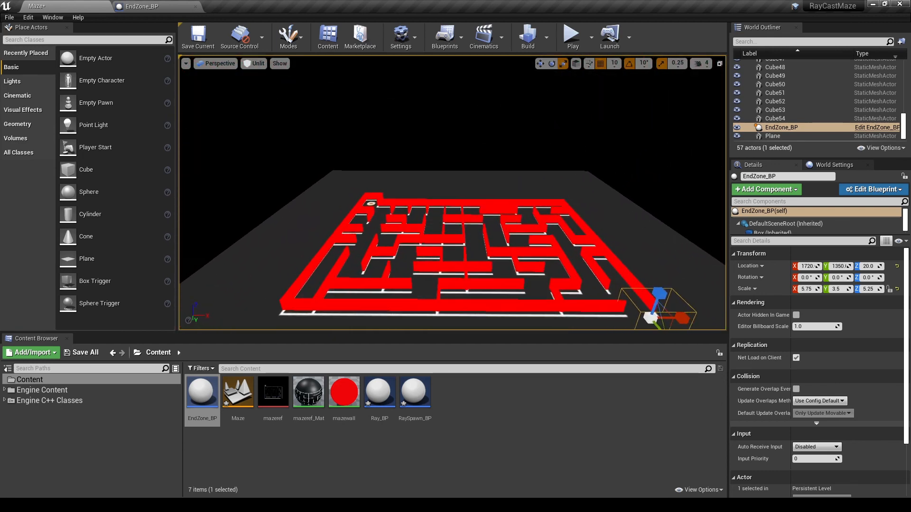
pyautogui.doubleClick(415, 391)
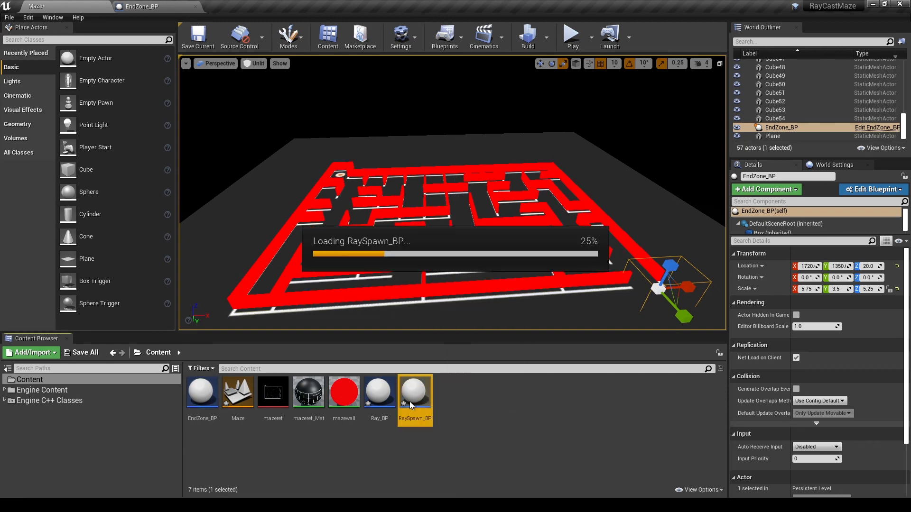
# - Open the RaySpawn_BP blueprint's Event Graph
pyautogui.doubleClick(414, 391)
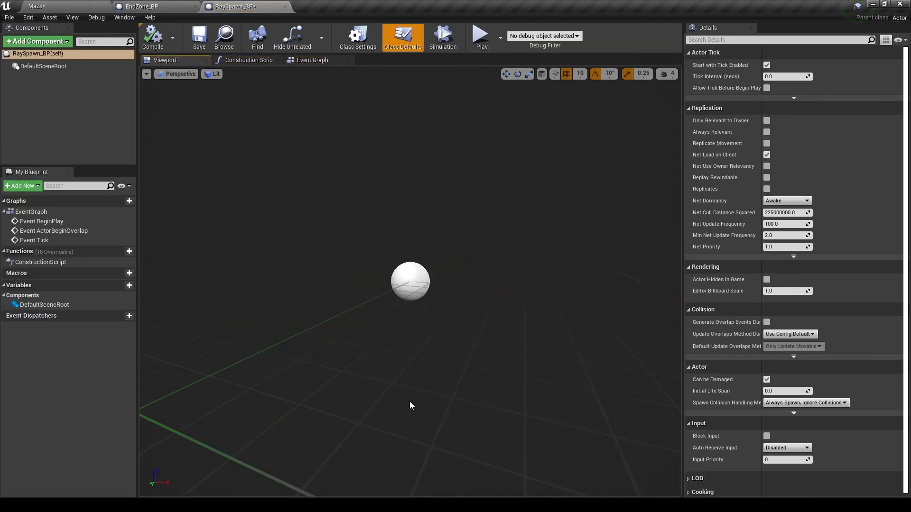
pyautogui.moveTo(331, 72)
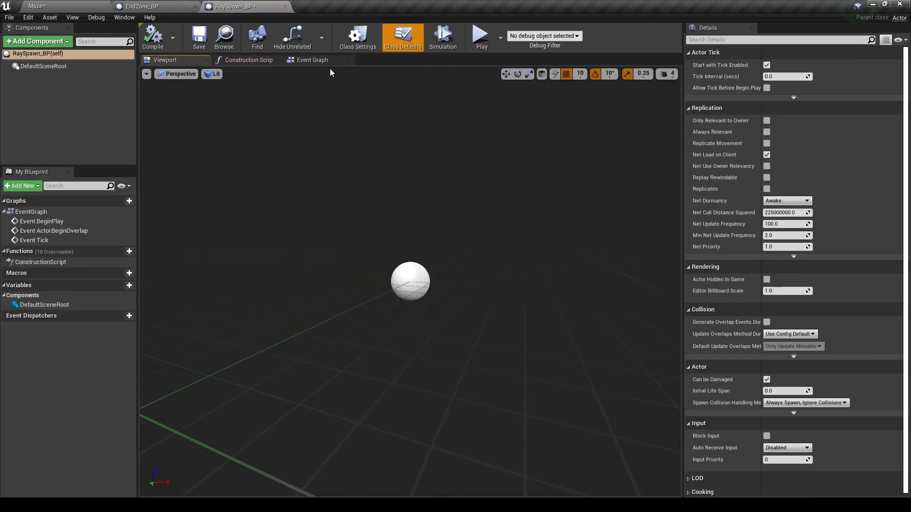
pyautogui.click(313, 59)
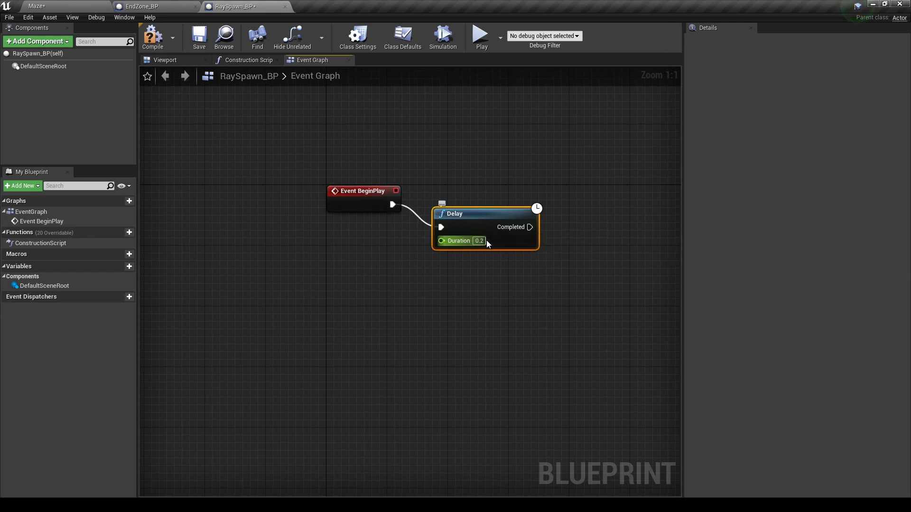
# - Set the Delay duration to 2.0 and the For Loop's Last Index to 720
pyautogui.click(479, 241)
pyautogui.write('1')
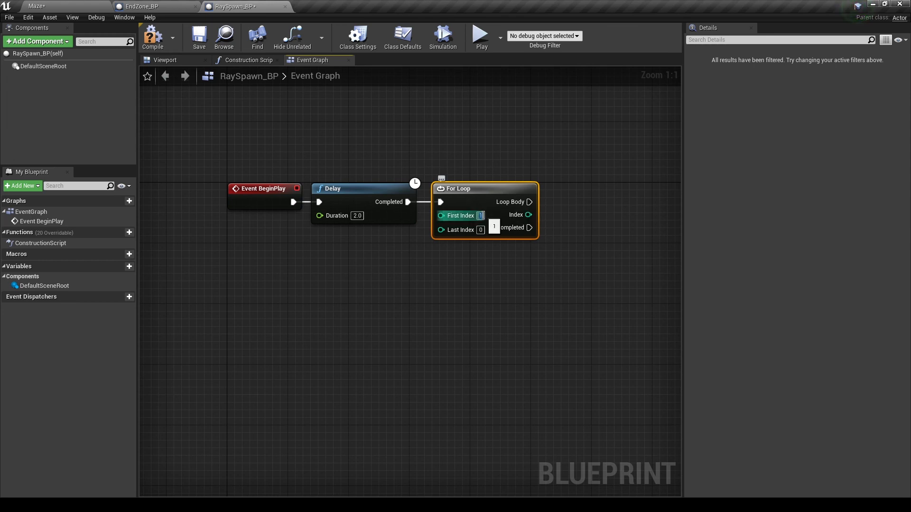
pyautogui.click(480, 230)
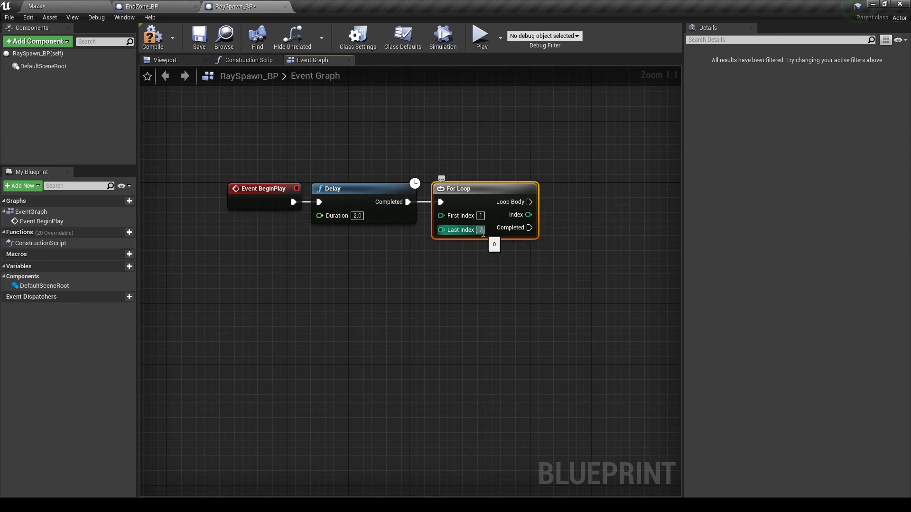
pyautogui.write('720')
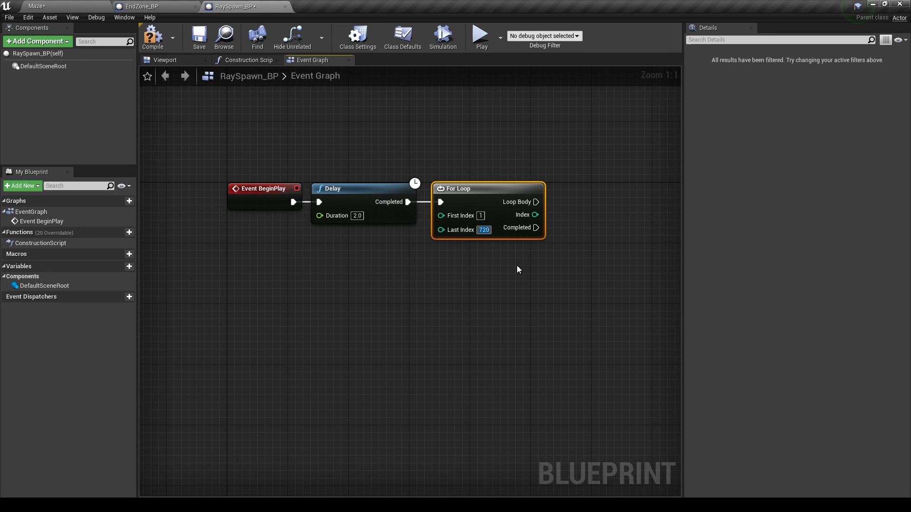
pyautogui.moveTo(502, 280)
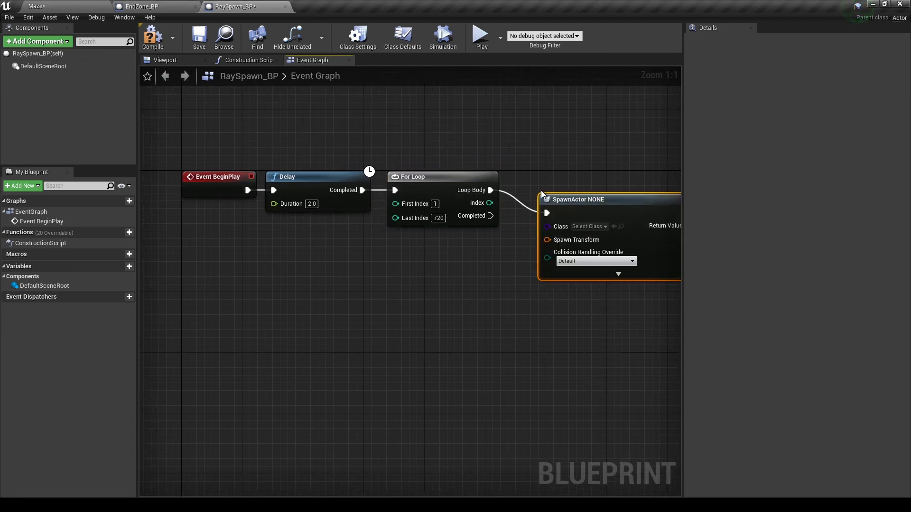
# - Spawn Ray_BP with a split Spawn Transform, its location from GetActorLocation
pyautogui.click(587, 226)
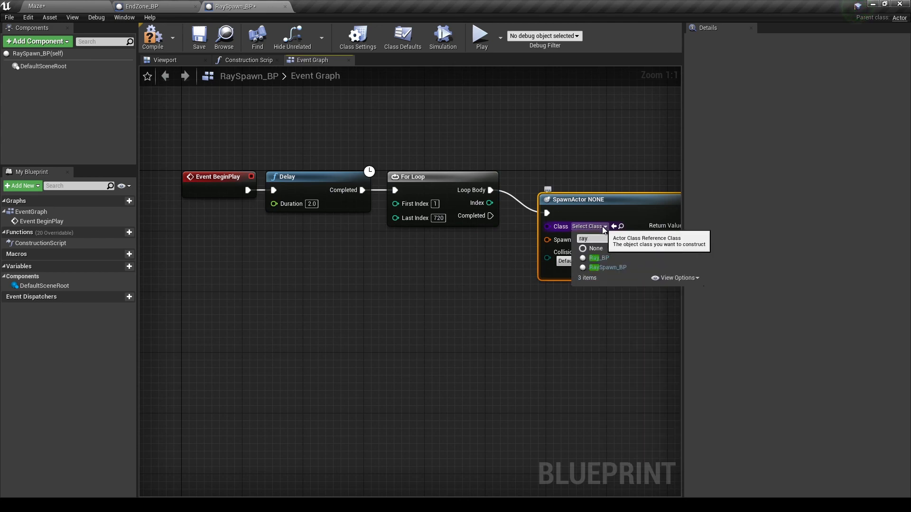
pyautogui.click(598, 258)
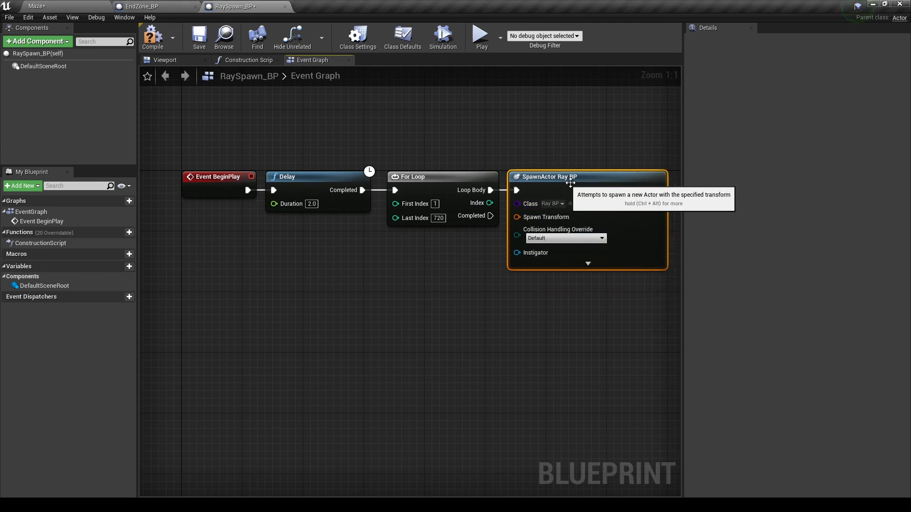
pyautogui.rightClick(528, 192)
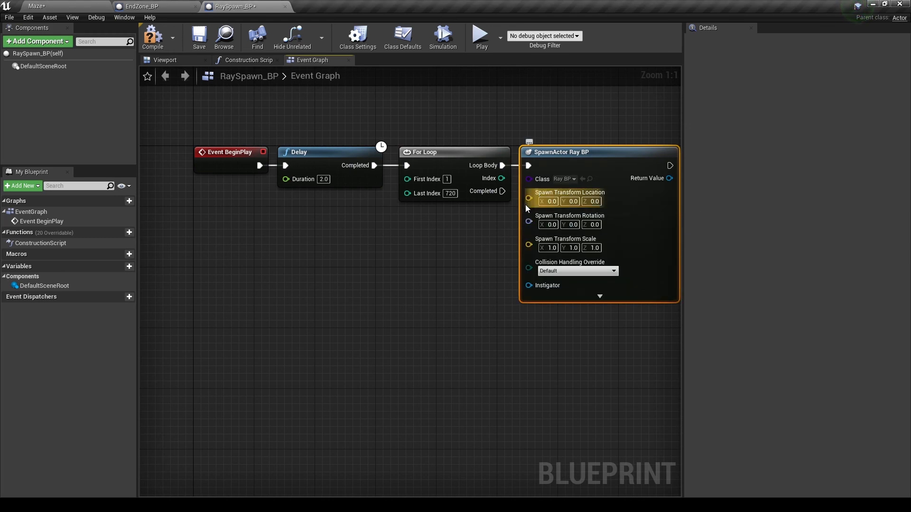
pyautogui.moveTo(528, 197); pyautogui.dragTo(474, 238)
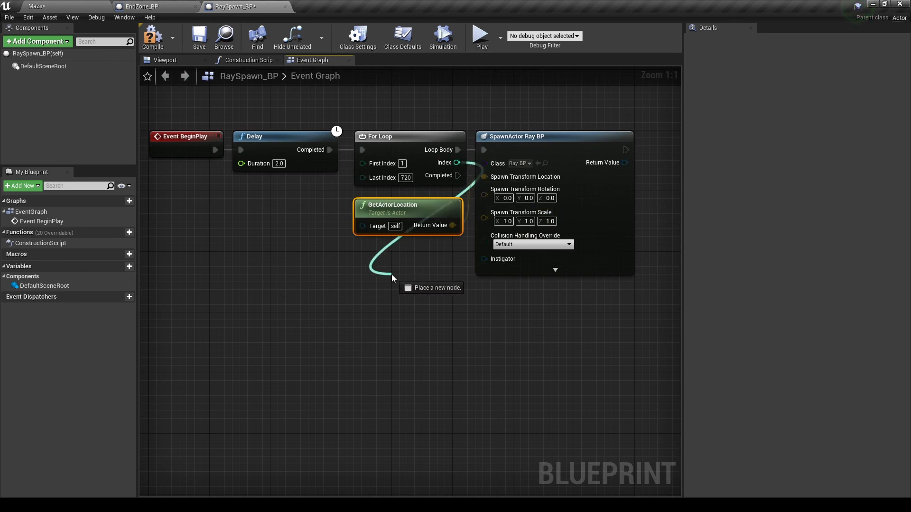
# - Feed the loop Index × 360/720 as a float into the split spawn rotation's yaw
pyautogui.moveTo(461, 162); pyautogui.dragTo(392, 279)
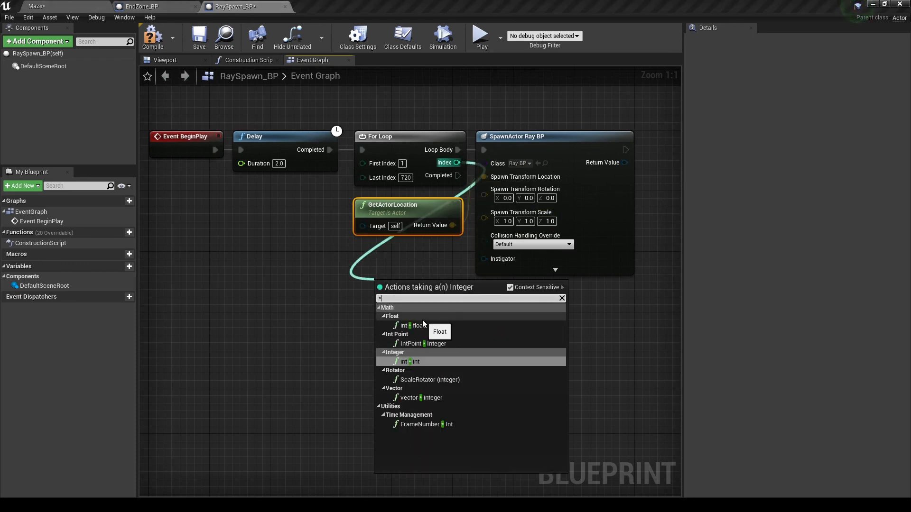
pyautogui.click(409, 362)
pyautogui.write('/')
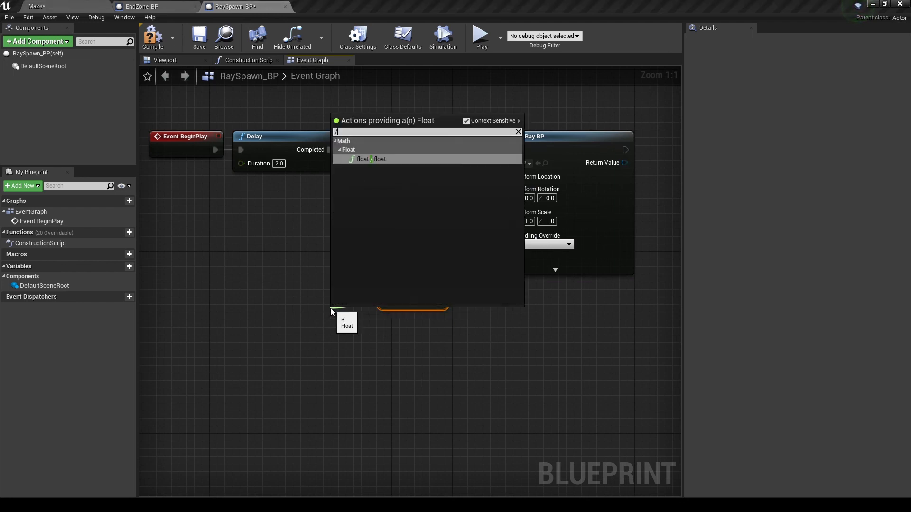
pyautogui.click(371, 158)
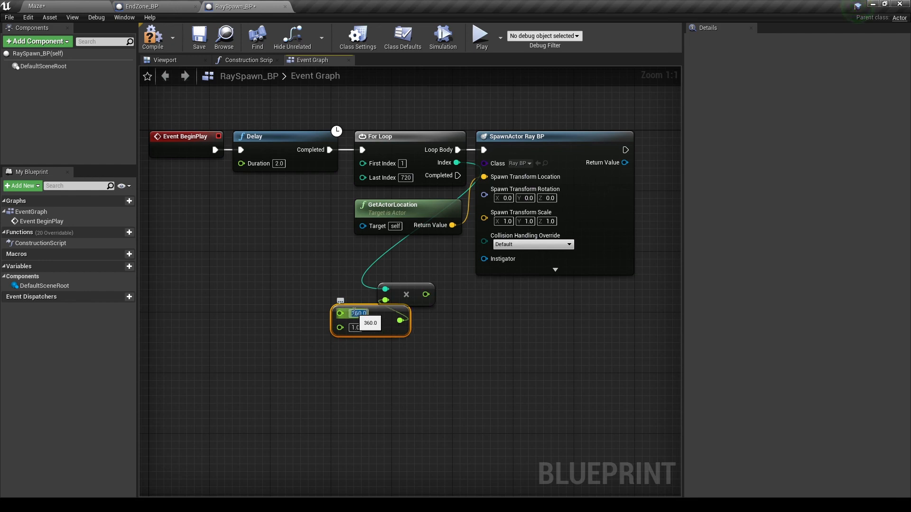
pyautogui.click(359, 328)
pyautogui.write('720')
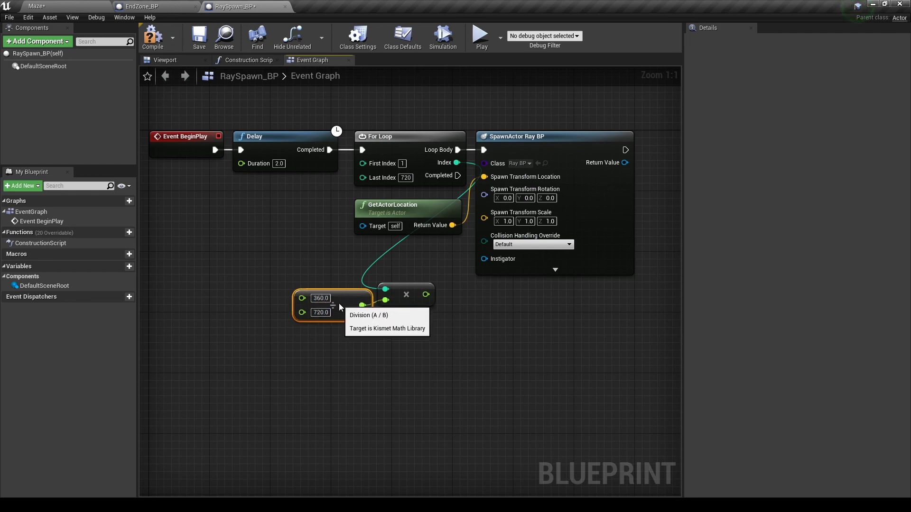
pyautogui.rightClick(485, 189)
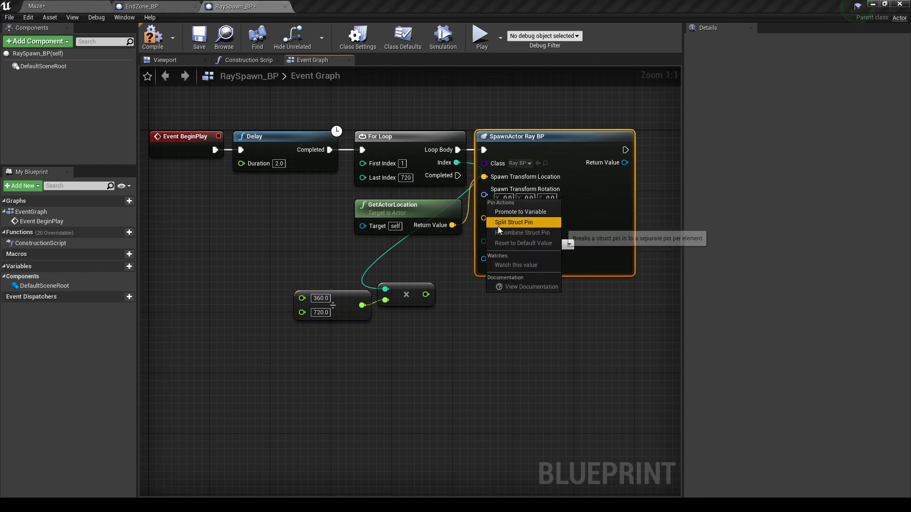
pyautogui.click(512, 222)
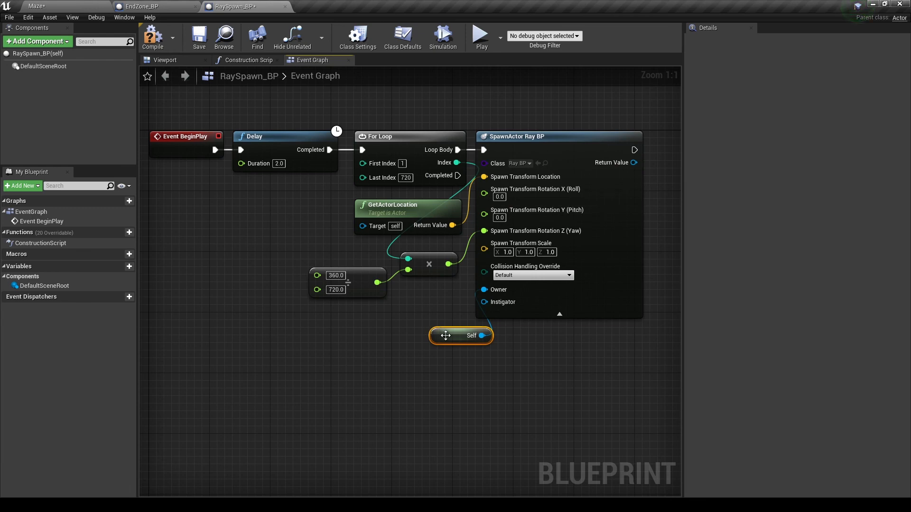
# - Connect Self to the spawned actor's Owner and compile RaySpawn_BP
pyautogui.moveTo(445, 336); pyautogui.dragTo(430, 305)
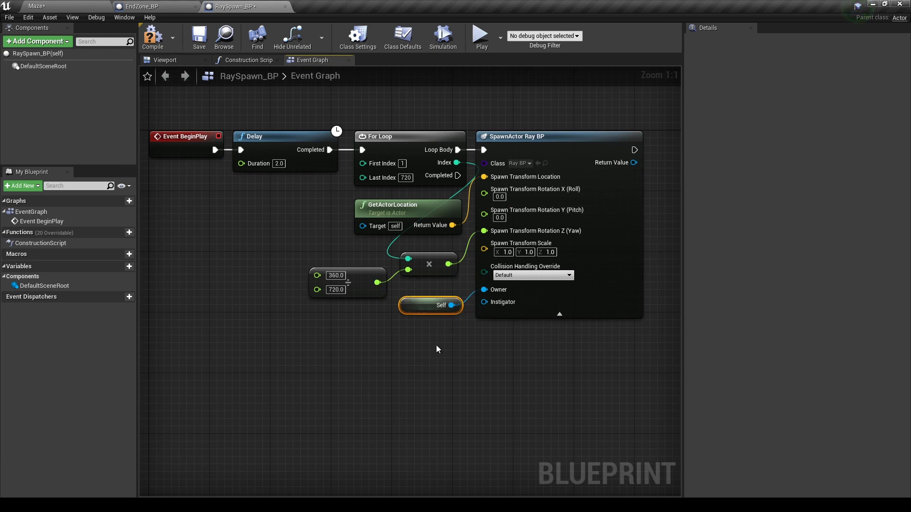
pyautogui.moveTo(391, 359)
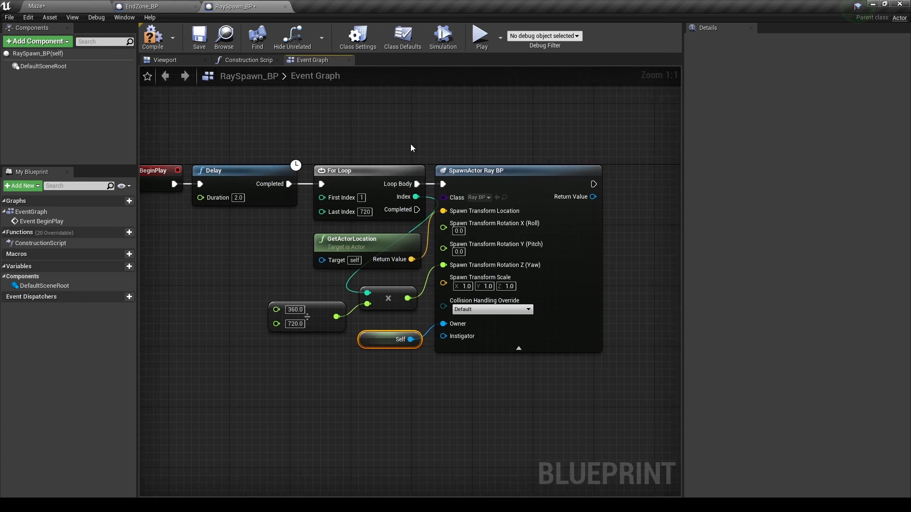
pyautogui.moveTo(461, 158)
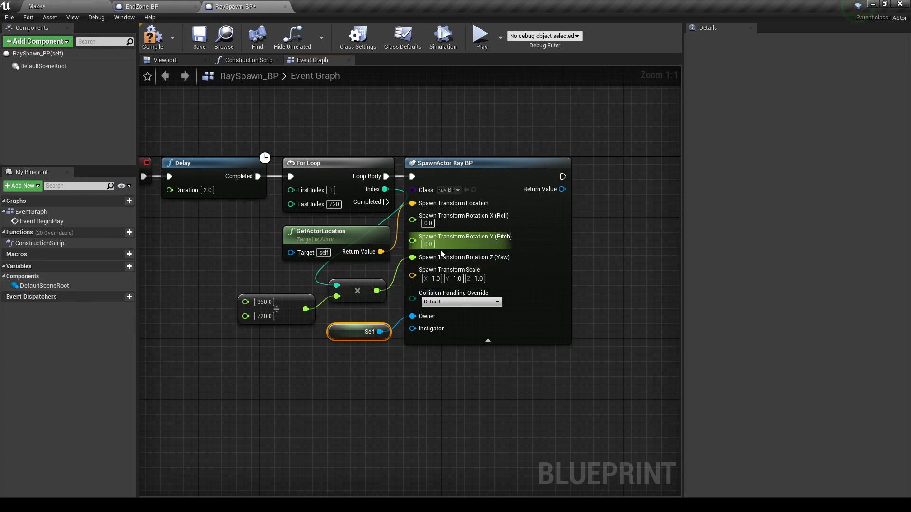
pyautogui.moveTo(401, 272)
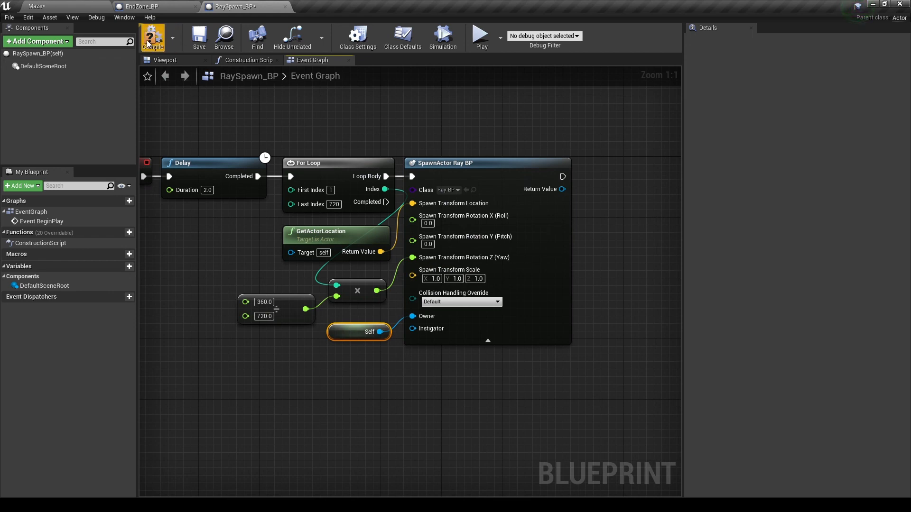
pyautogui.click(142, 7)
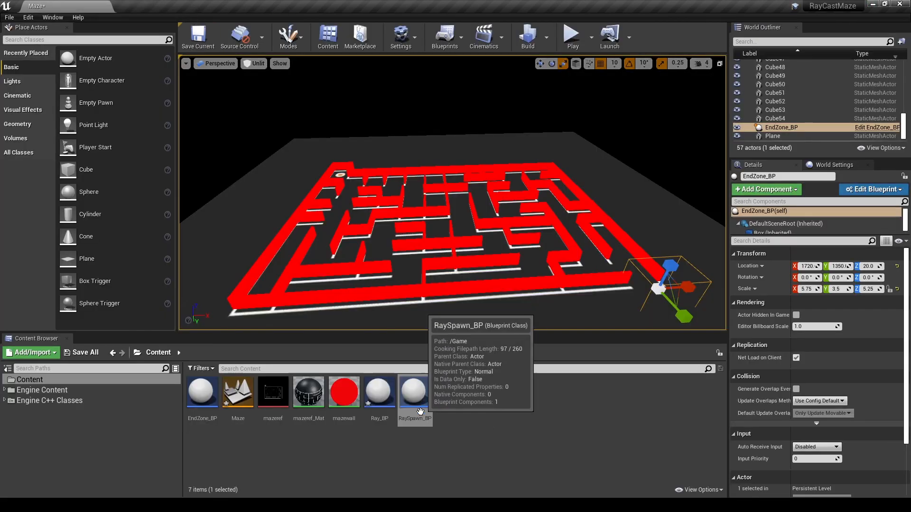
# - In Ray_BP's Event Graph, add a CastRay custom event, a Branch, and a Stop boolean
pyautogui.doubleClick(379, 392)
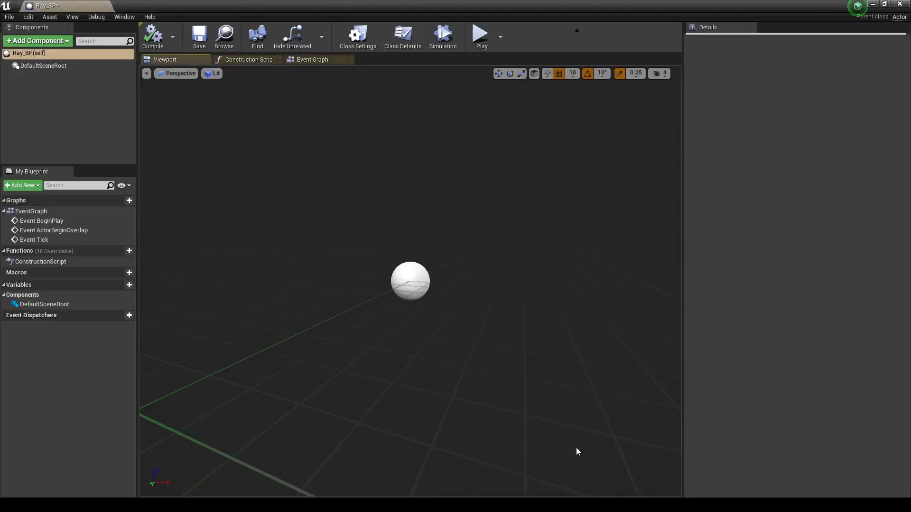
pyautogui.click(401, 36)
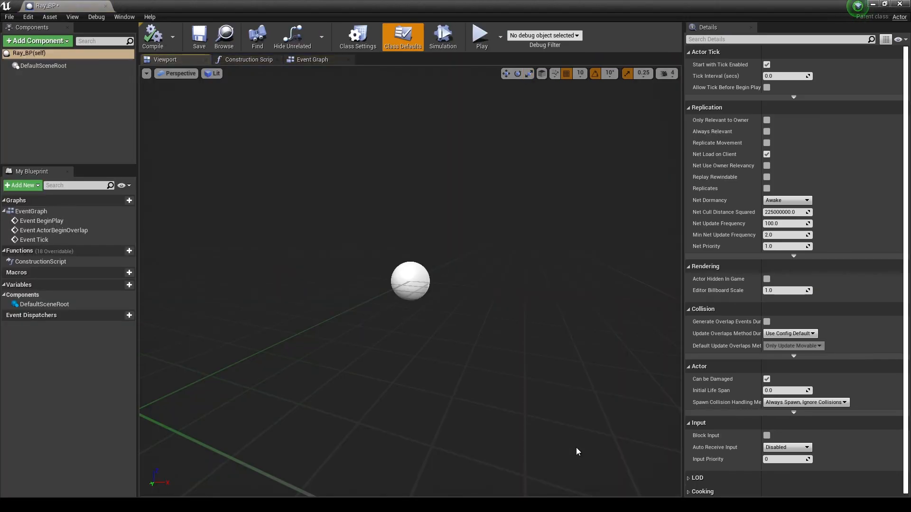
pyautogui.click(313, 60)
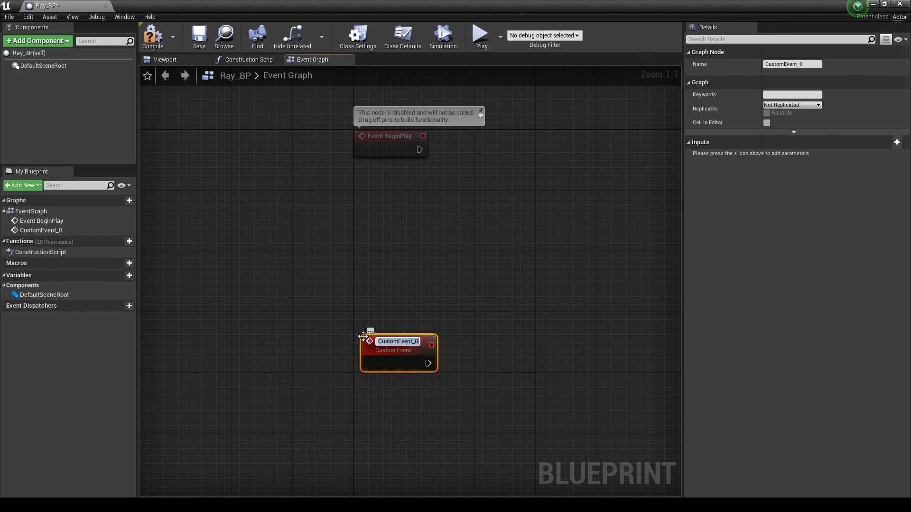
pyautogui.write('CastRay')
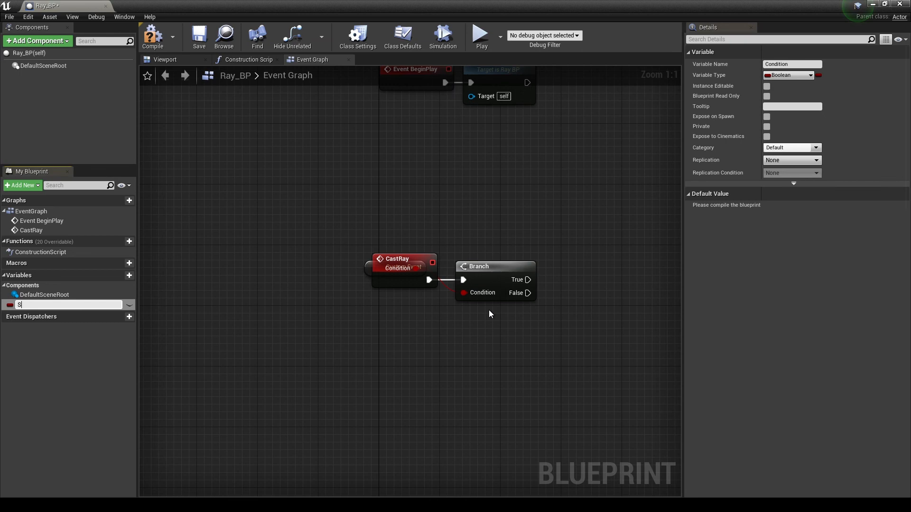
pyautogui.write('Stop')
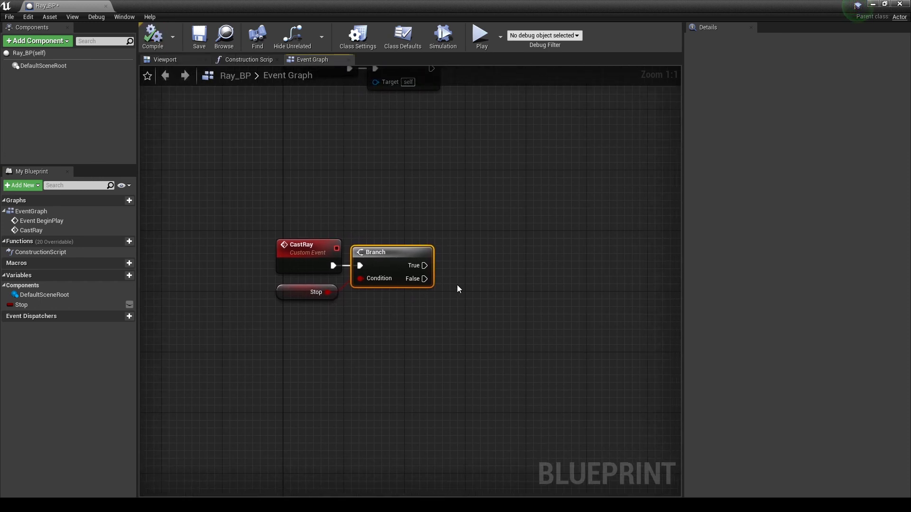
# - Wire Stop to the Branch; on False, trace from actor location to location + forward × 5000
pyautogui.moveTo(424, 279); pyautogui.dragTo(458, 285)
pyautogui.write('line tra')
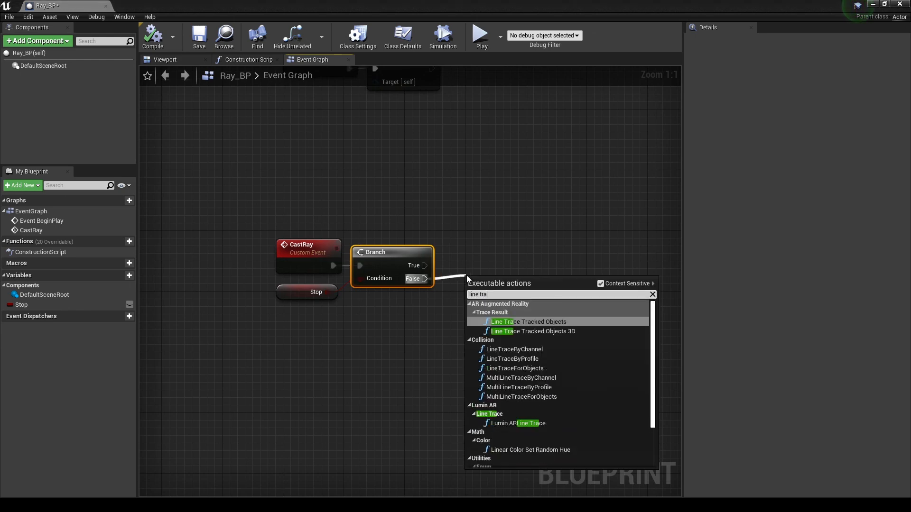
pyautogui.click(514, 350)
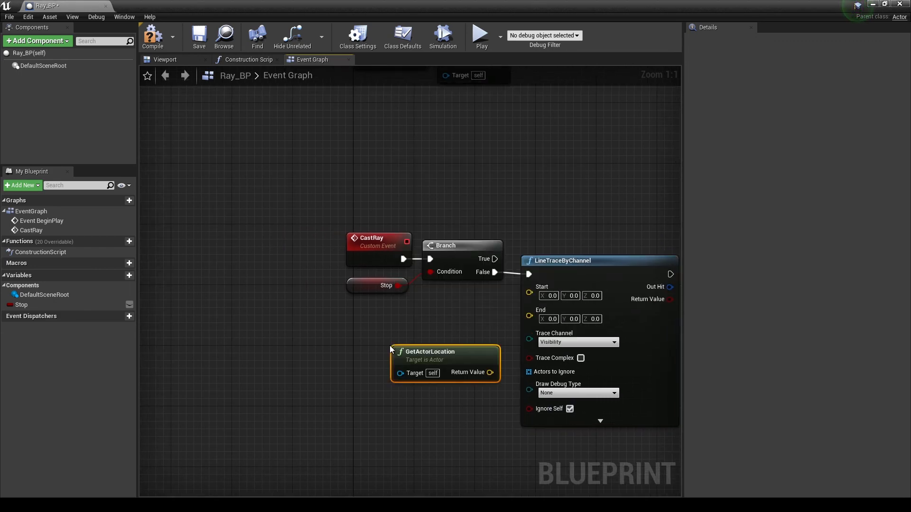
pyautogui.moveTo(494, 372); pyautogui.dragTo(528, 287)
pyautogui.write('get forewa')
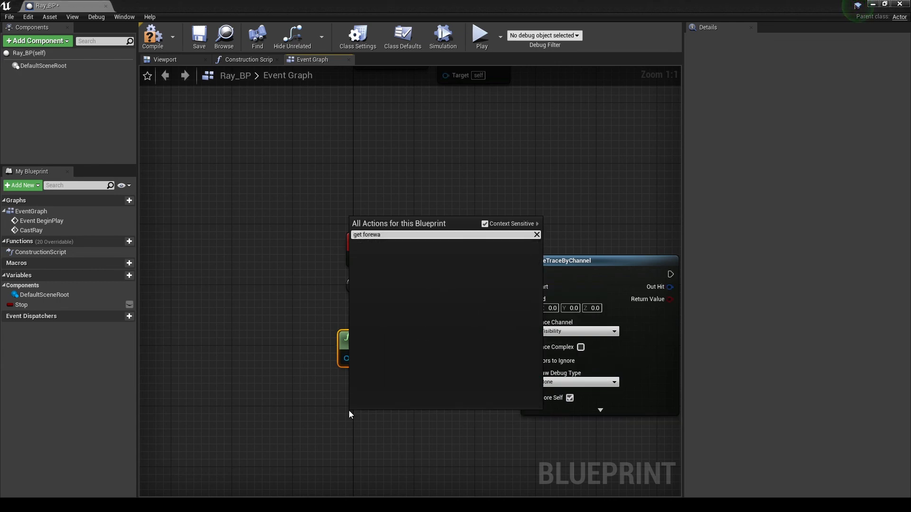
pyautogui.write('get actor fr')
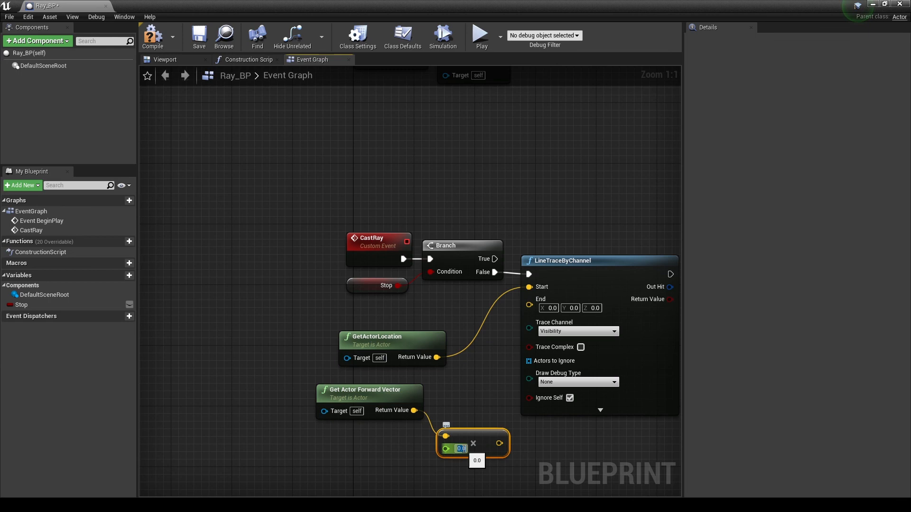
pyautogui.write('5000.0')
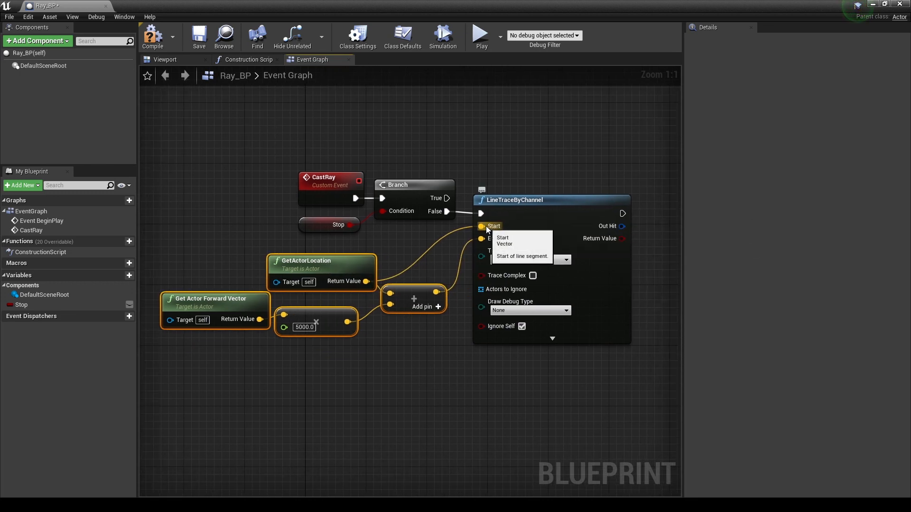
pyautogui.moveTo(398, 352)
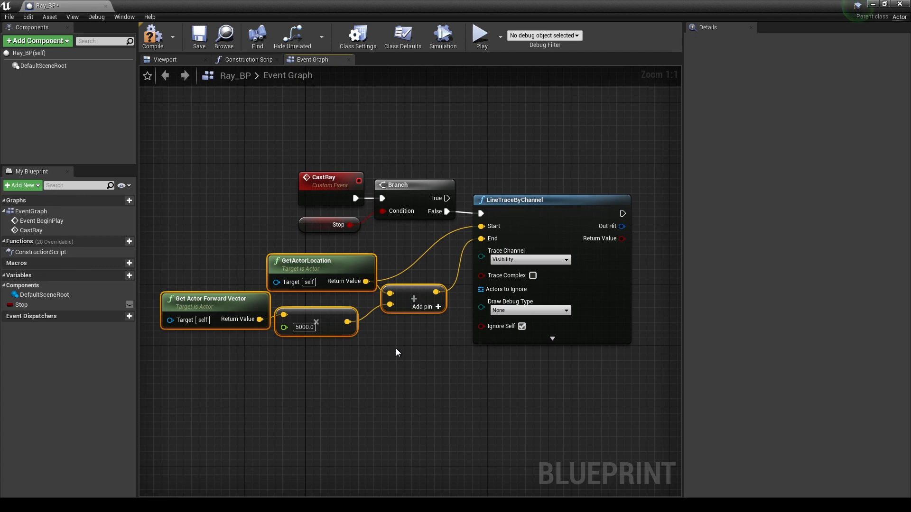
# - Draw the line trace debug For Duration, Draw Time 1.0, with a dark Trace Hit Color
pyautogui.click(528, 310)
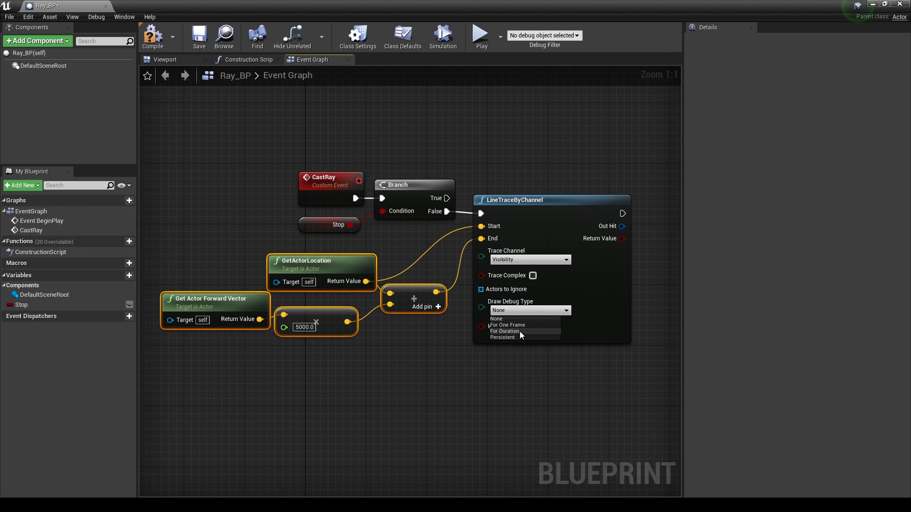
pyautogui.click(505, 331)
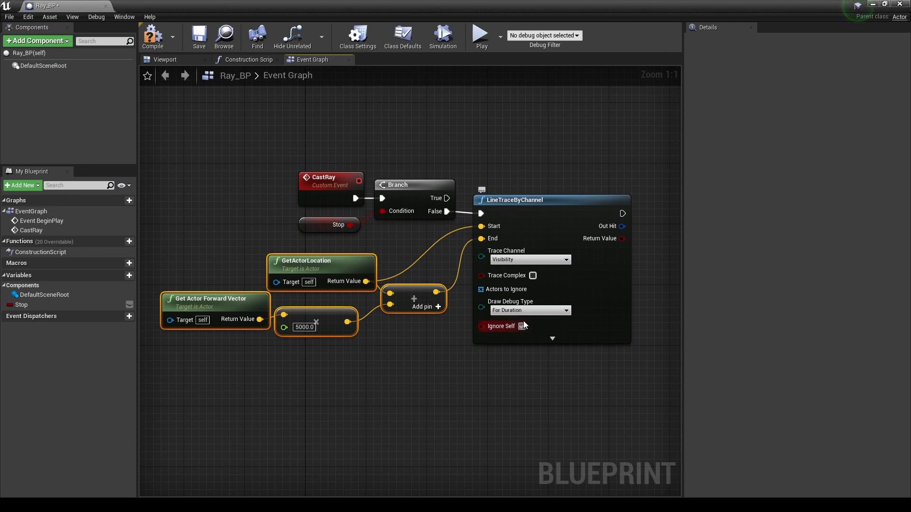
pyautogui.click(521, 326)
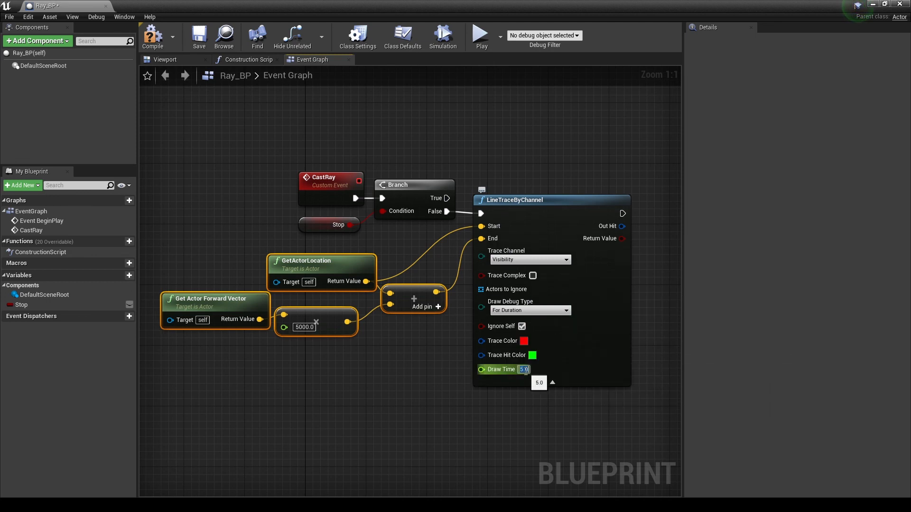
pyautogui.click(527, 355)
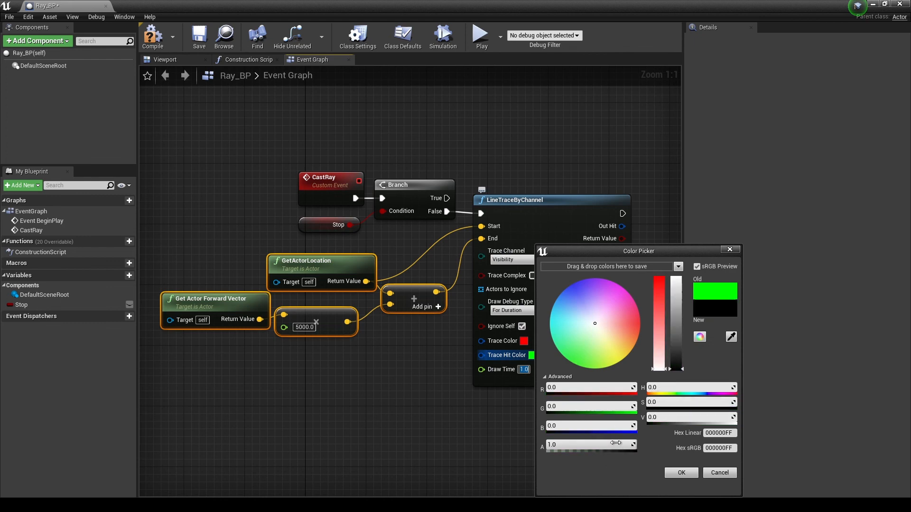
pyautogui.click(680, 472)
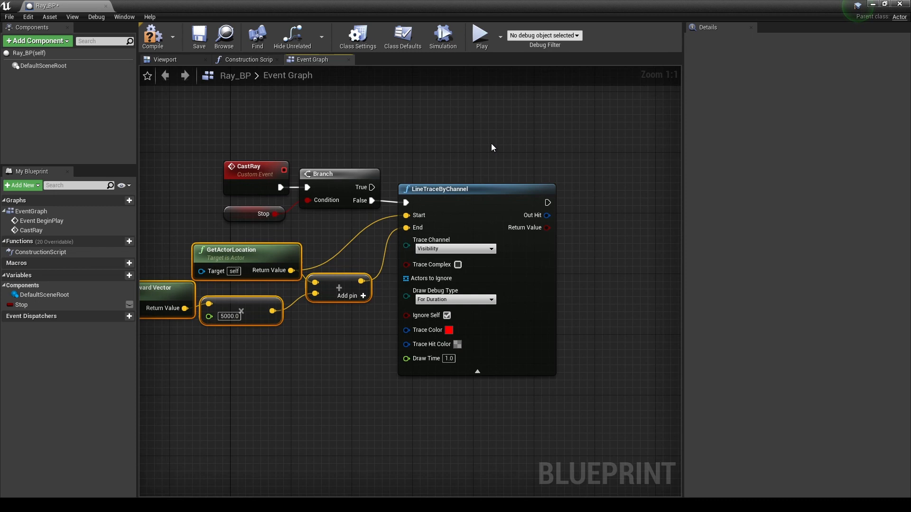
# - Add Break Hit Result and print 'Uh Oh, Distance Isnt Long Enough' on the Branch's False path
pyautogui.moveTo(546, 216); pyautogui.dragTo(571, 226)
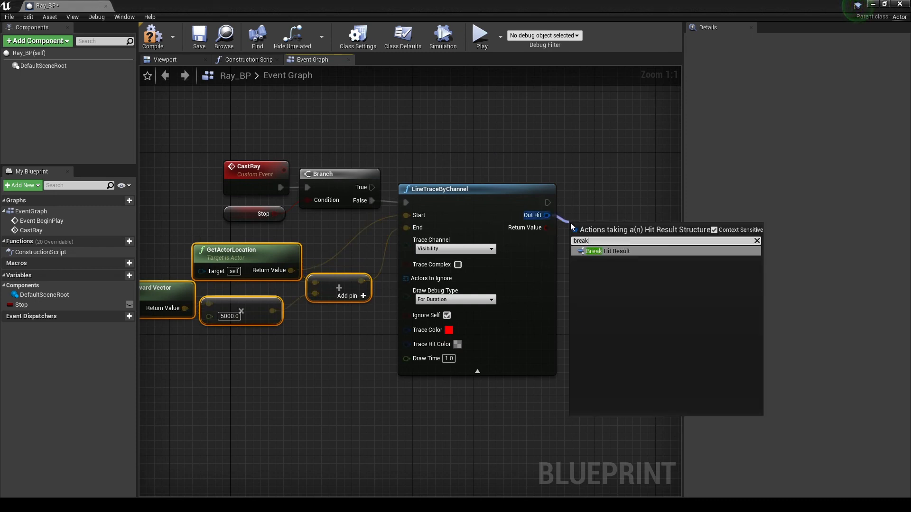
pyautogui.click(605, 251)
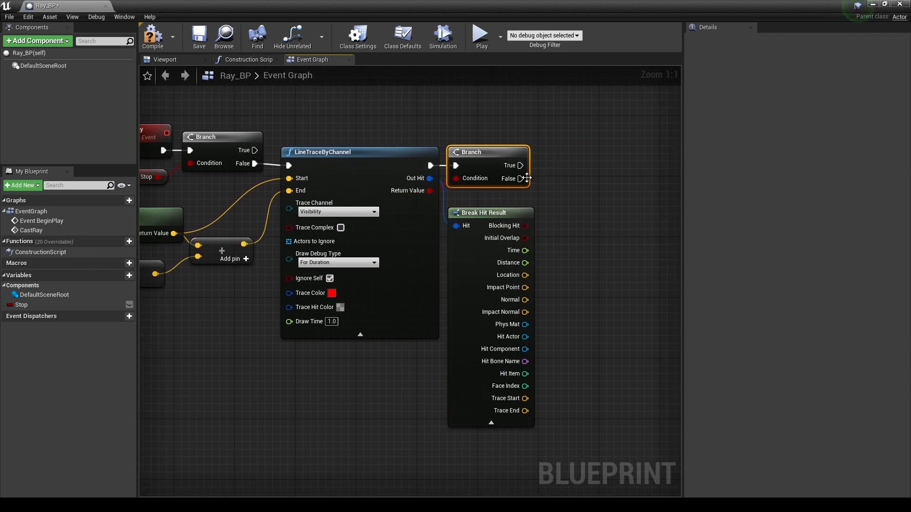
pyautogui.moveTo(521, 179)
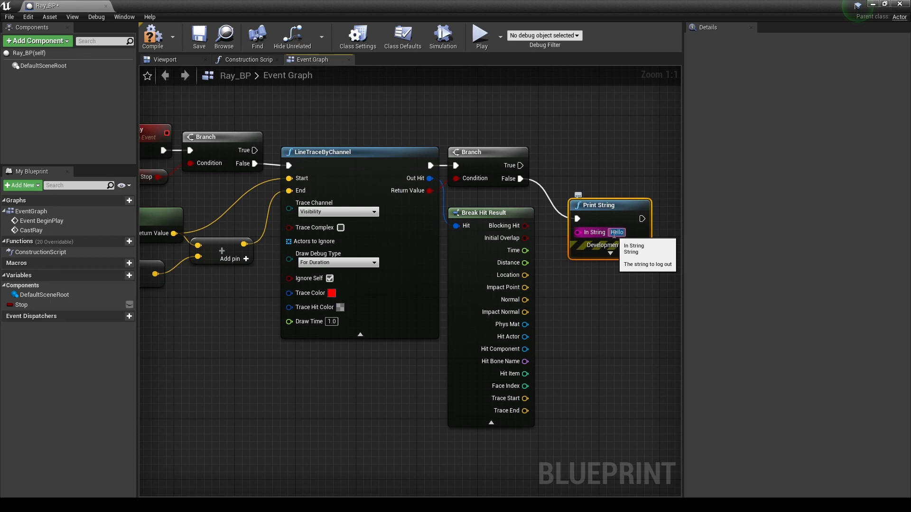
pyautogui.moveTo(677, 256)
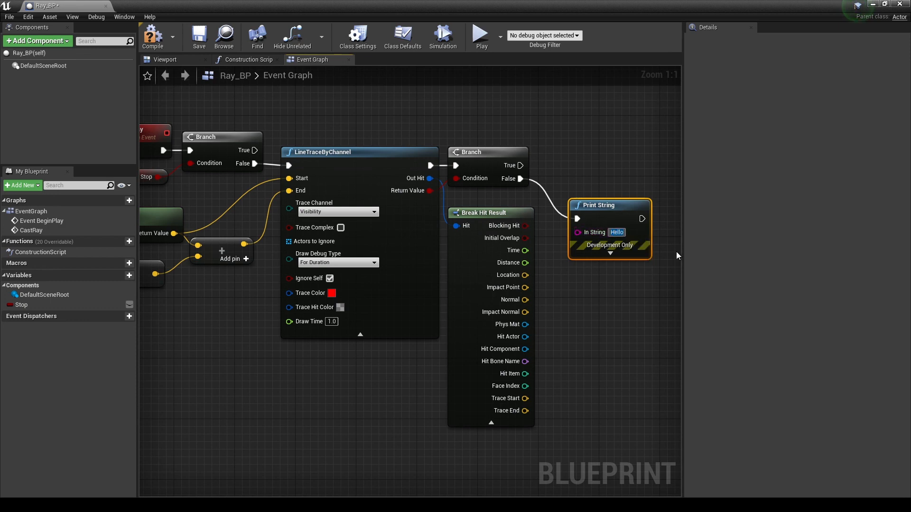
pyautogui.write('Uh Oh,')
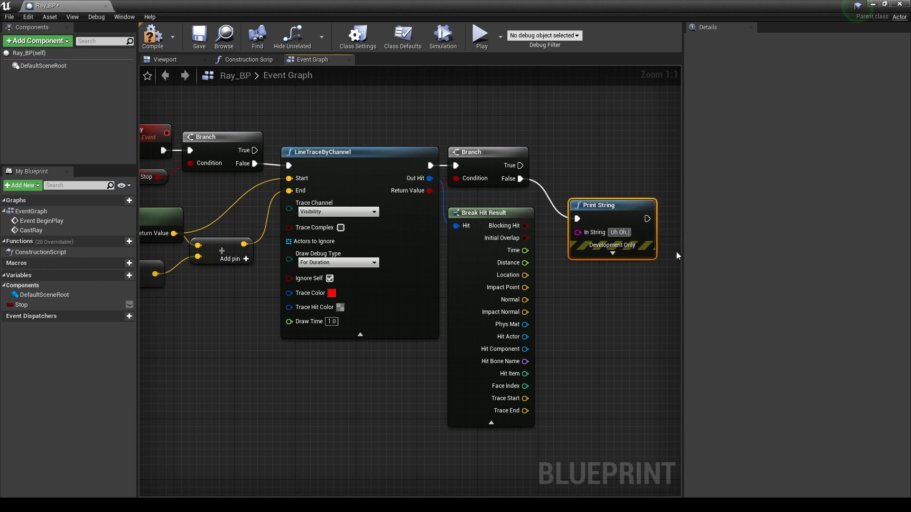
pyautogui.write('Distance Isnt Lo')
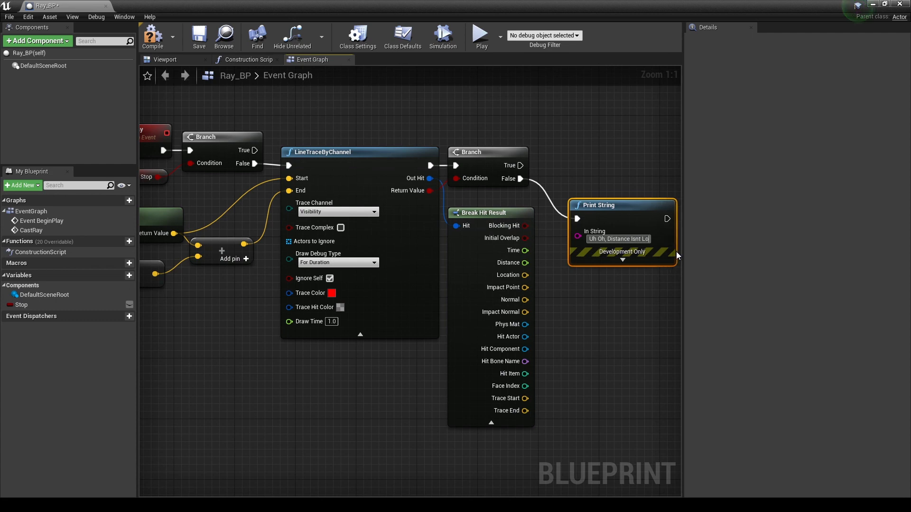
pyautogui.moveTo(623, 211)
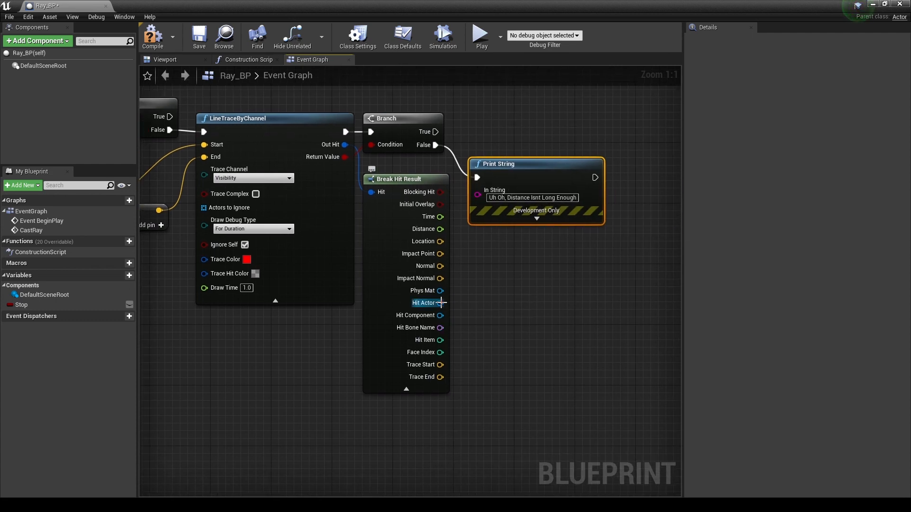
# - Cast Hit Actor to EndZone_BP and print 'Reached The End' on a successful cast
pyautogui.moveTo(440, 303); pyautogui.dragTo(513, 309)
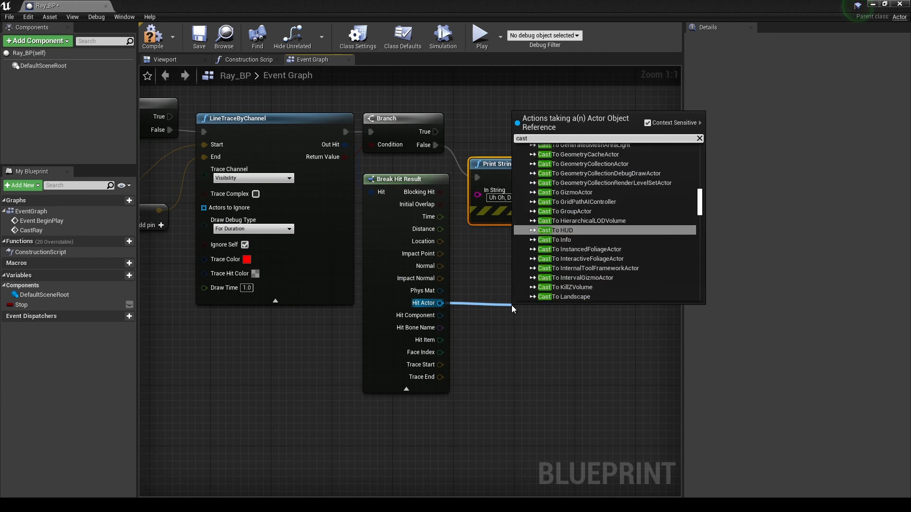
pyautogui.write('to')
pyautogui.write('print')
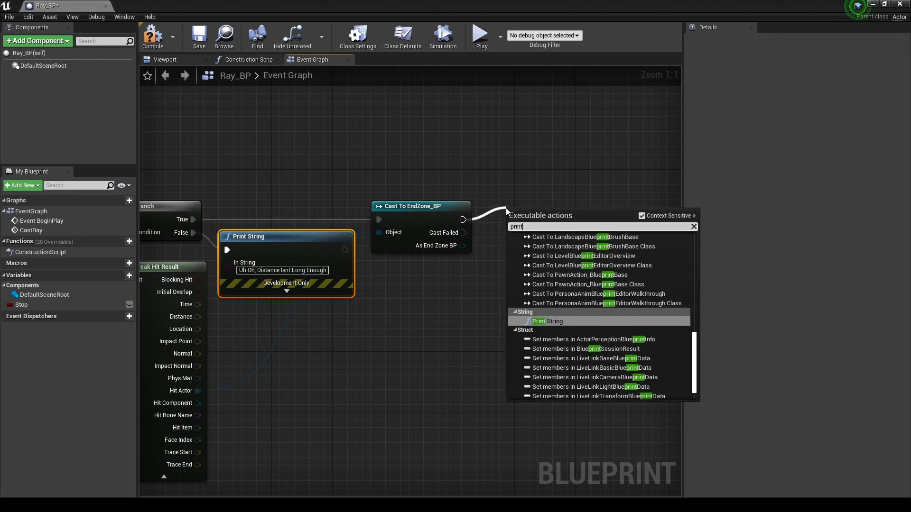
pyautogui.click(546, 322)
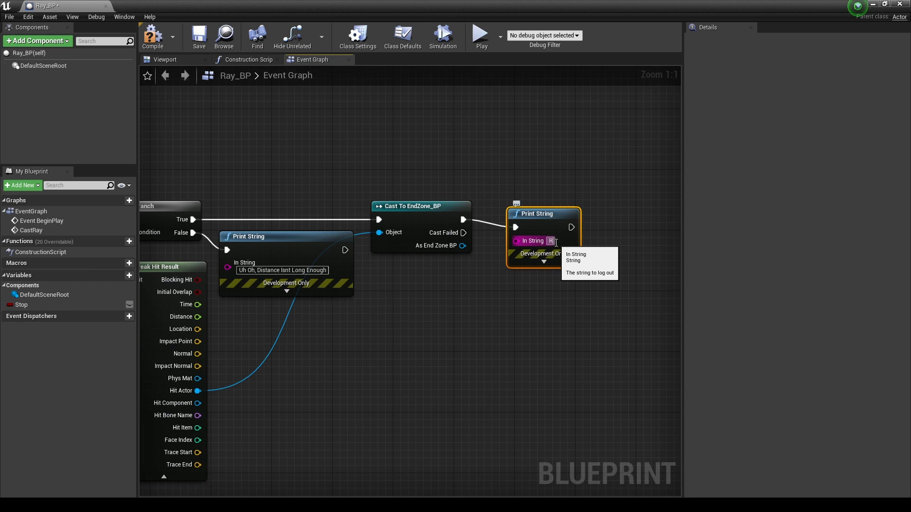
pyautogui.write('Reached The End')
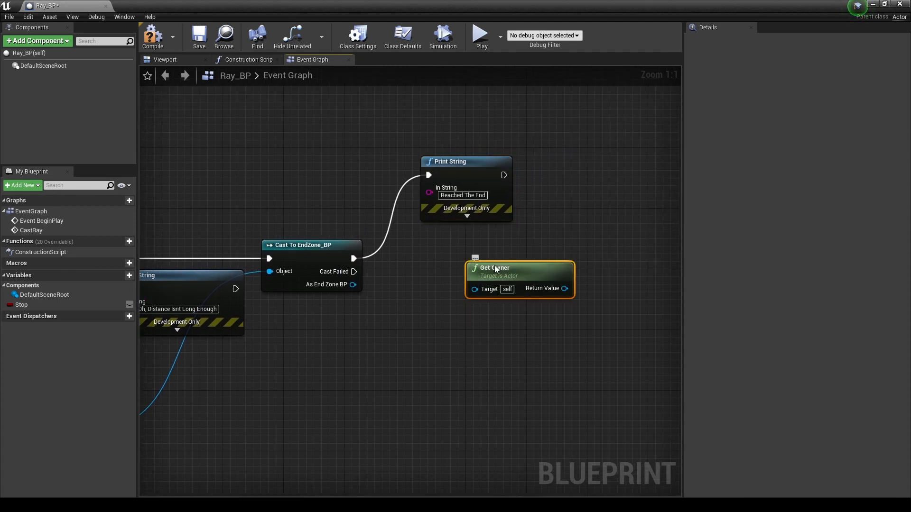
# - Destroy the Get Owner actor right after the 'Reached The End' print
pyautogui.moveTo(496, 268); pyautogui.dragTo(458, 237)
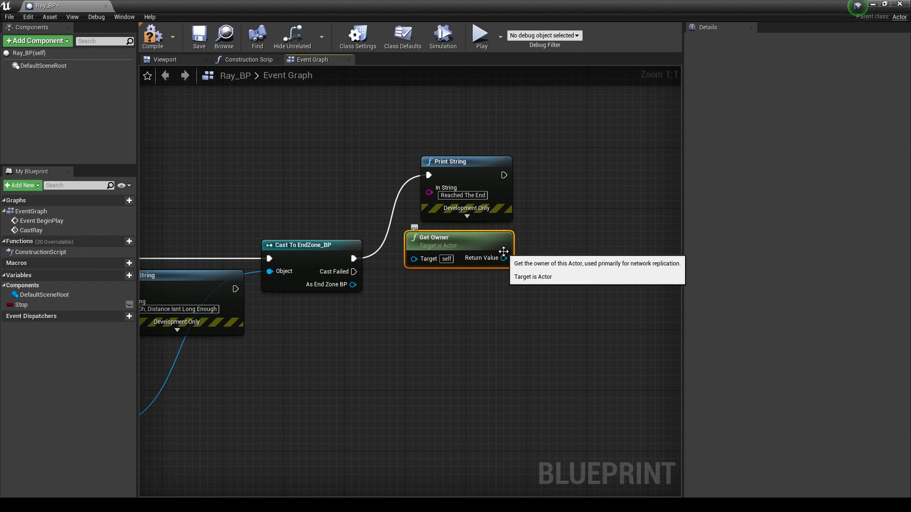
pyautogui.moveTo(535, 303)
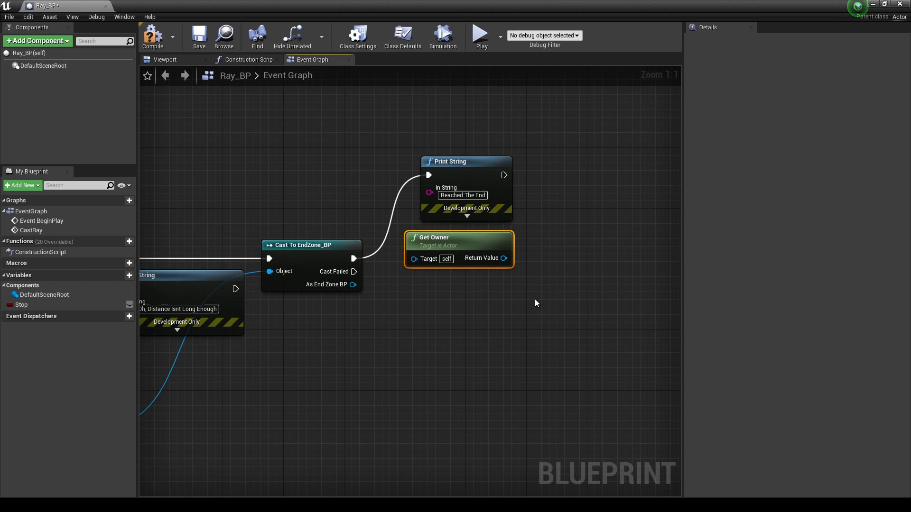
pyautogui.moveTo(517, 280)
pyautogui.write('destroy')
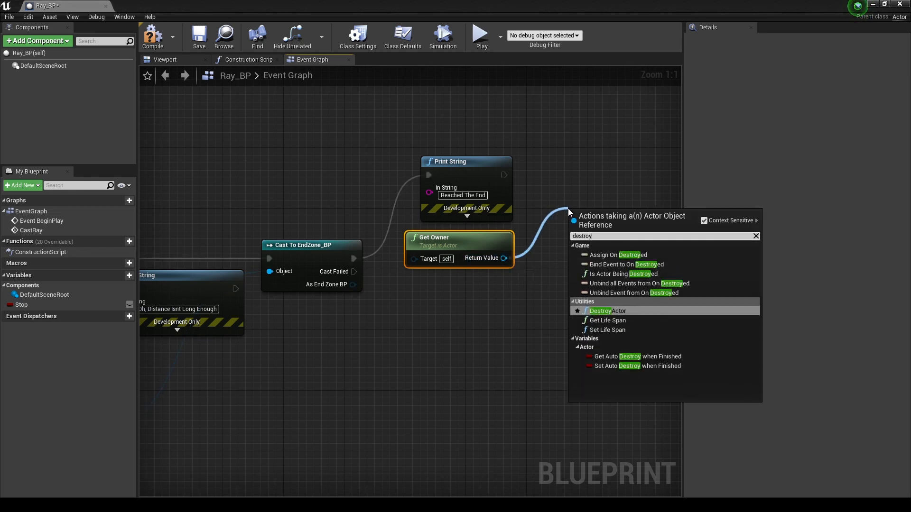
pyautogui.click(607, 310)
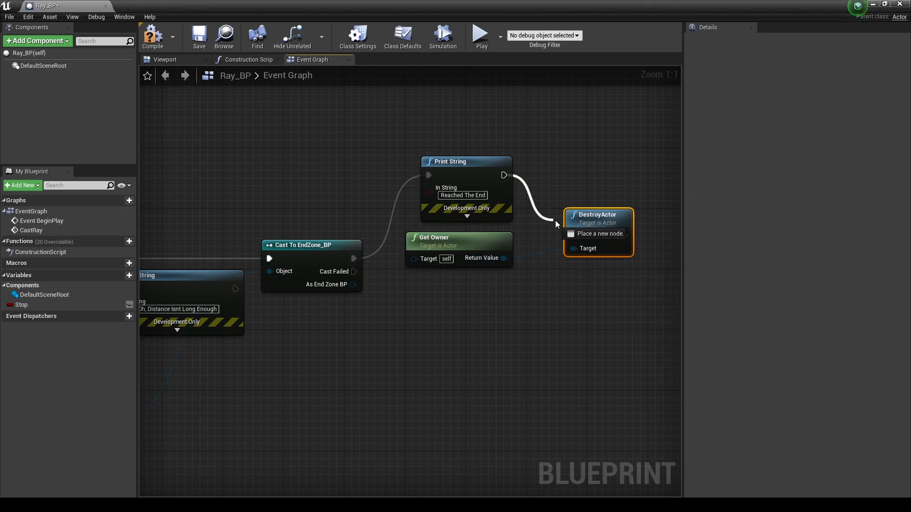
pyautogui.moveTo(597, 215); pyautogui.dragTo(566, 161)
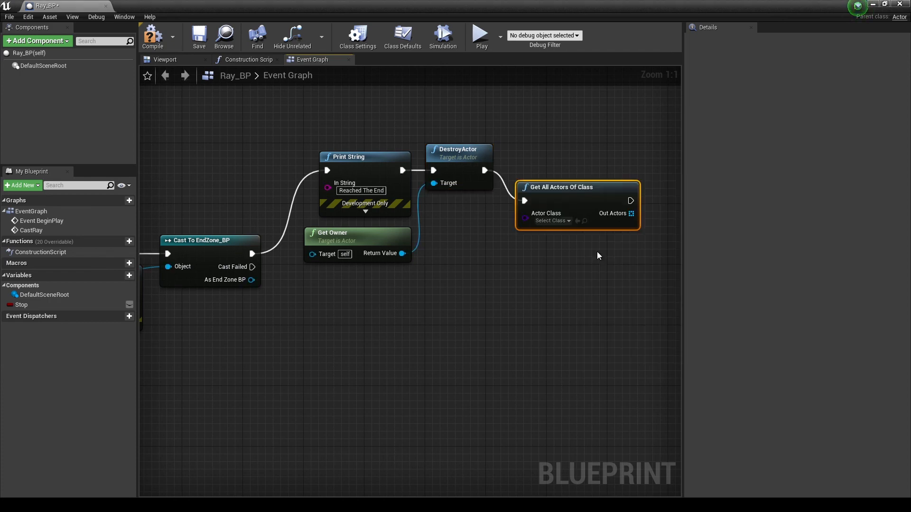
# - Find all Ray_BP actors and loop over them, setting Stop to true on each
pyautogui.click(551, 220)
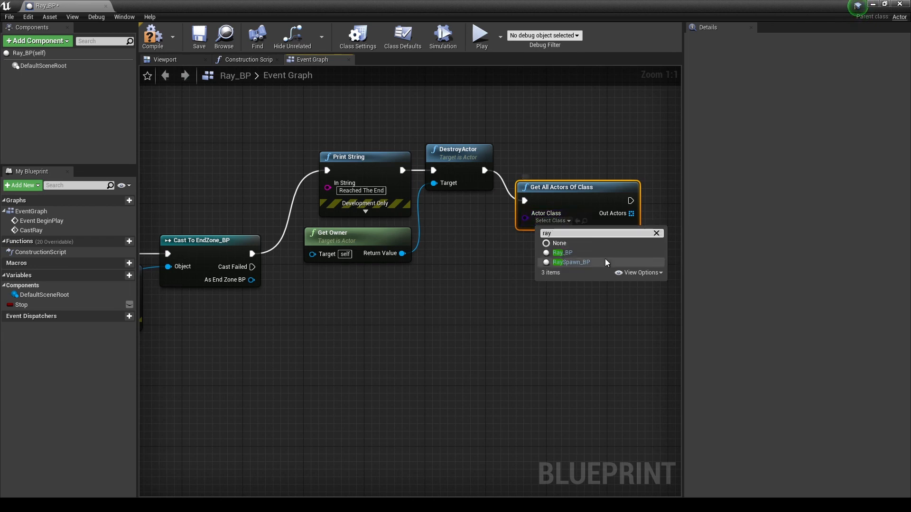
pyautogui.click(562, 252)
pyautogui.write('for')
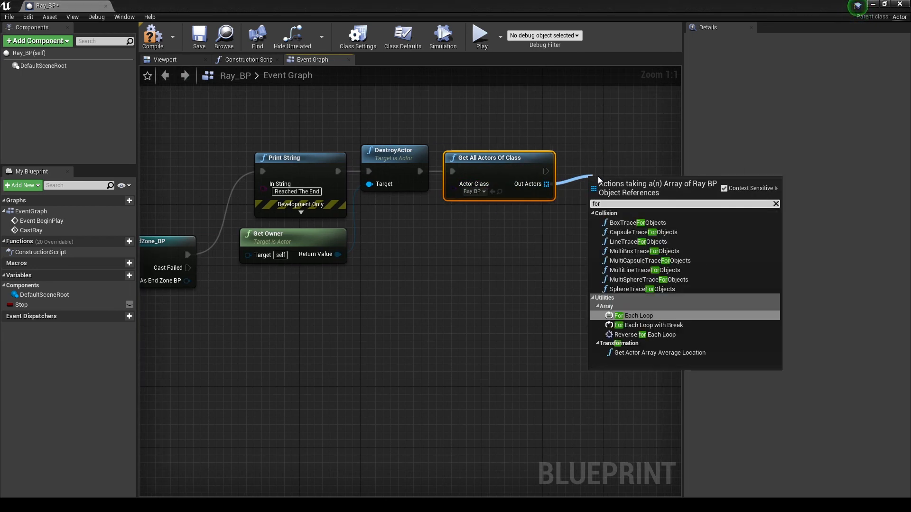
pyautogui.click(634, 316)
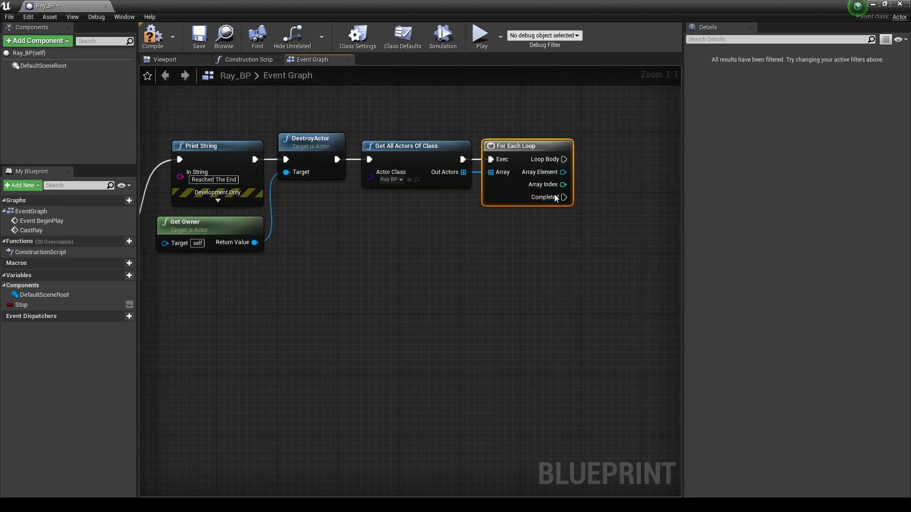
pyautogui.moveTo(561, 172); pyautogui.dragTo(592, 181)
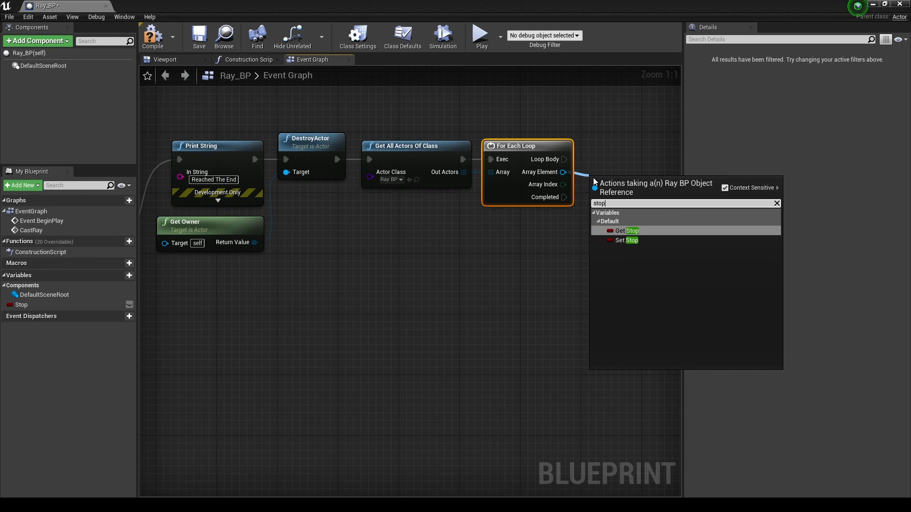
pyautogui.click(627, 240)
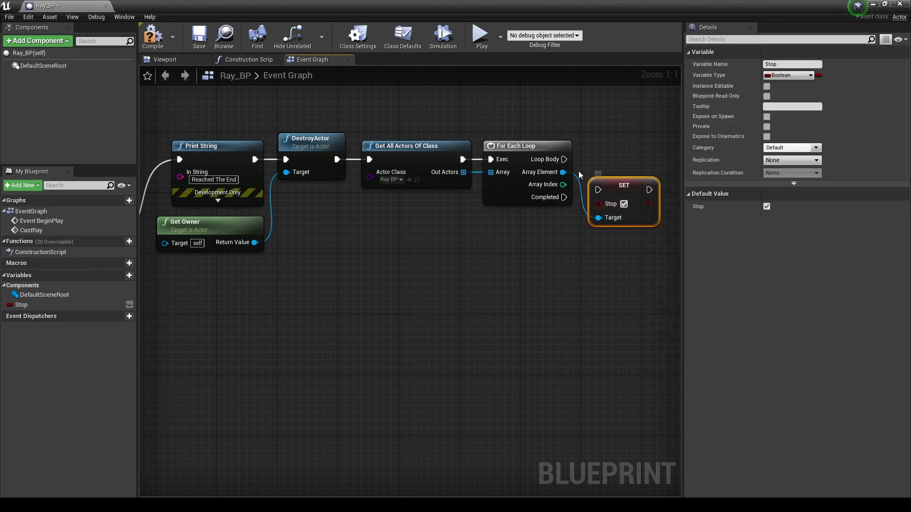
pyautogui.moveTo(623, 184); pyautogui.dragTo(616, 155)
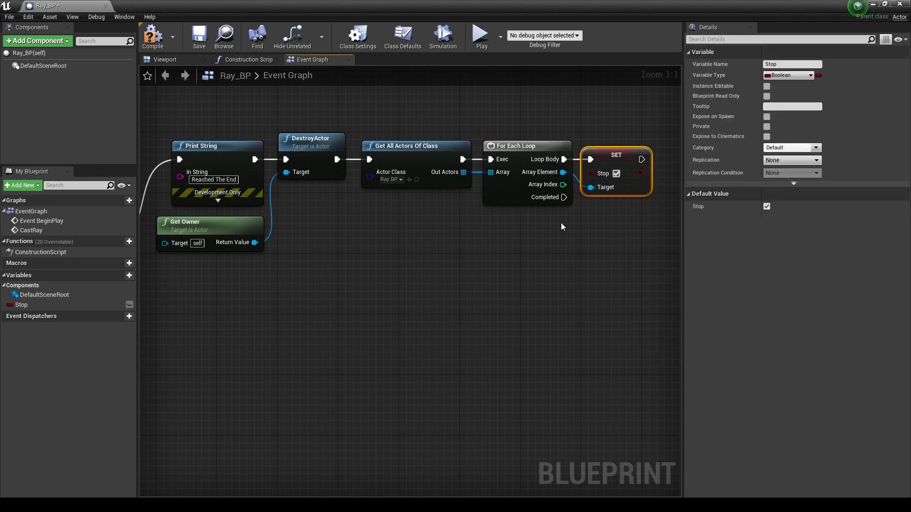
pyautogui.moveTo(426, 285)
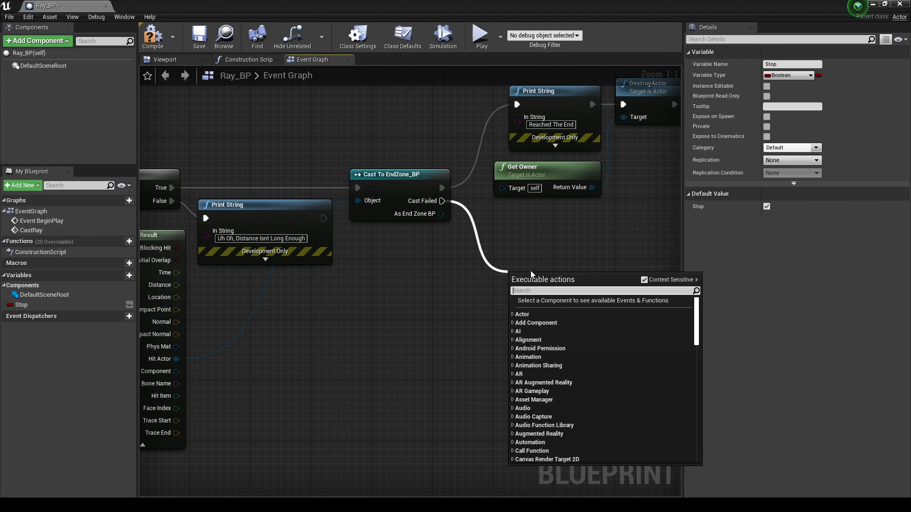
pyautogui.write('set actor')
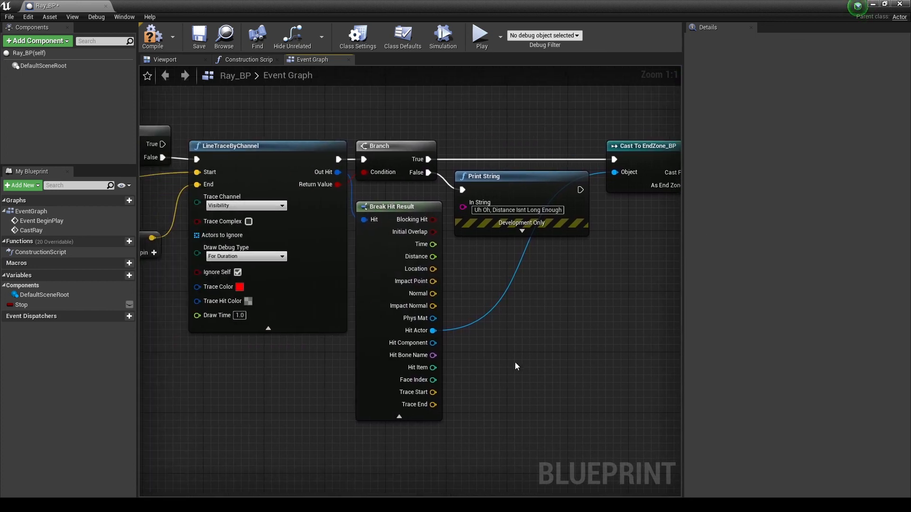
# - Compute the new location as Impact Point minus Forward Vector times 2.0
pyautogui.moveTo(433, 282); pyautogui.dragTo(549, 293)
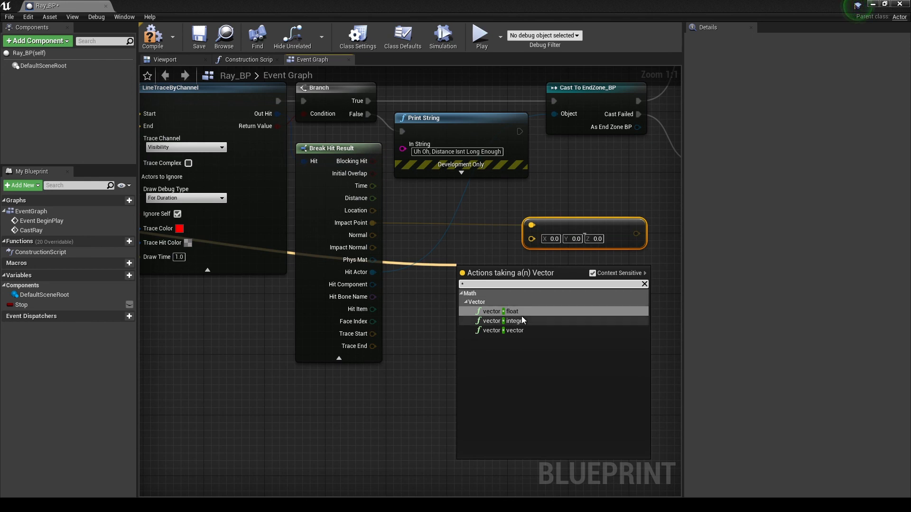
pyautogui.moveTo(520, 320)
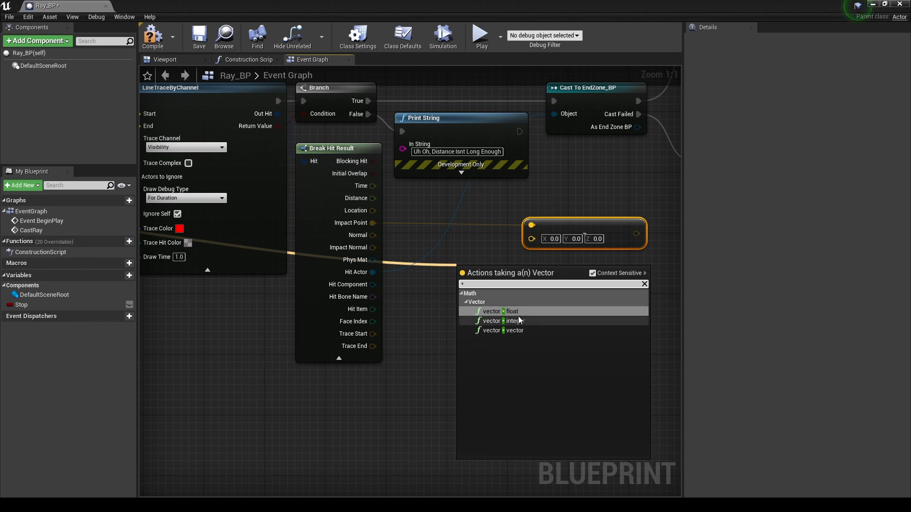
pyautogui.click(491, 311)
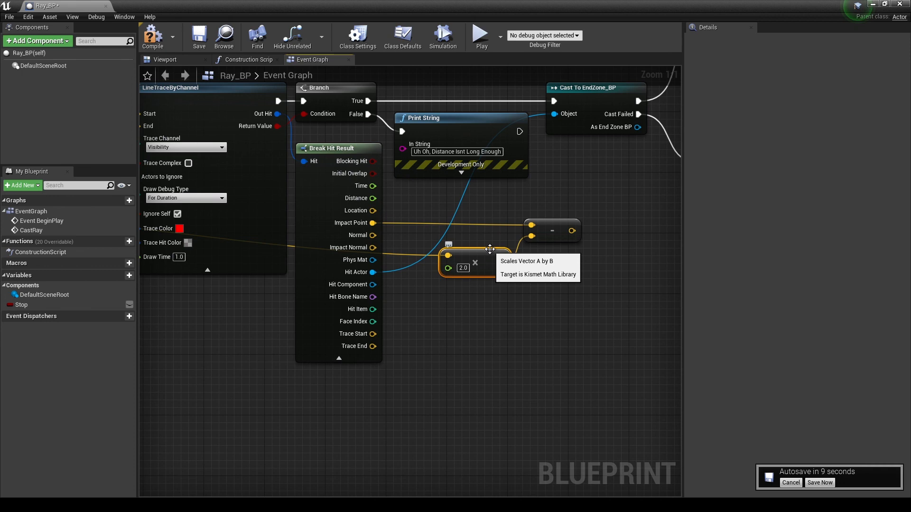
pyautogui.moveTo(485, 254)
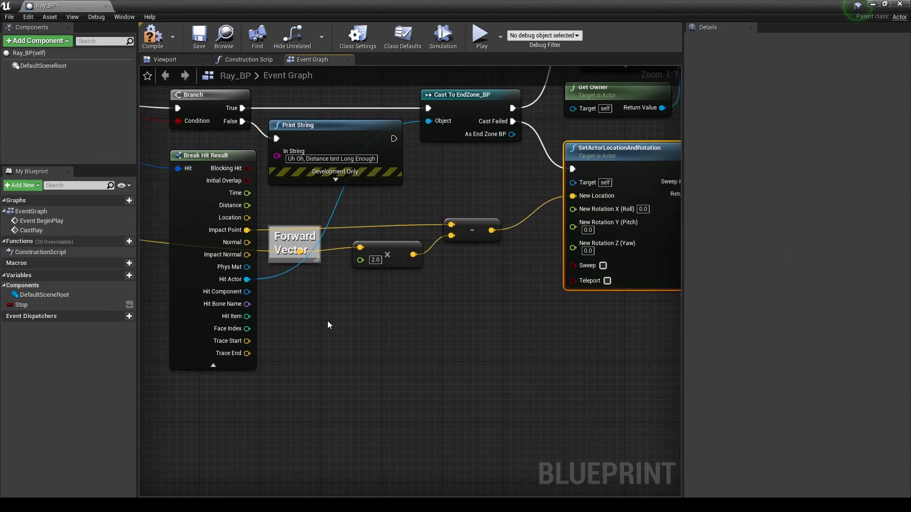
pyautogui.moveTo(247, 280)
pyautogui.write('get')
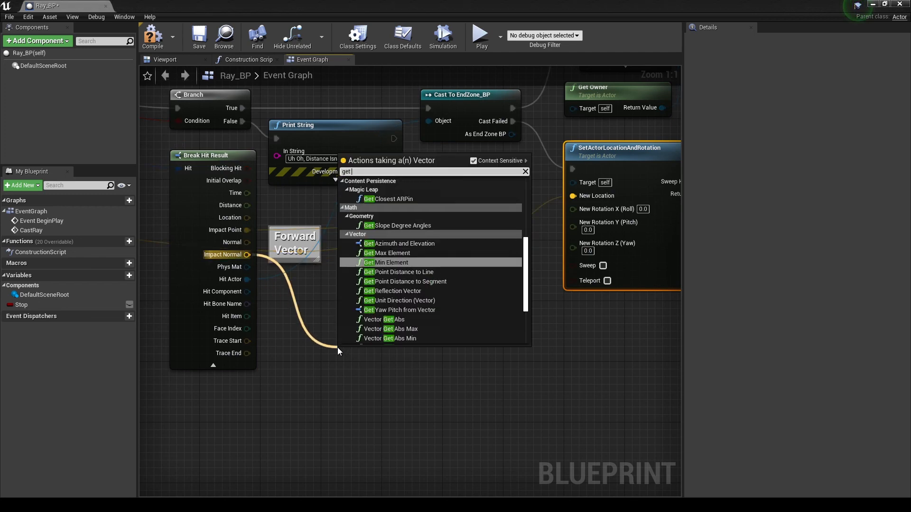
# - Turn the reflection vector into a RotationFromXVector, split it, and feed Yaw into New Rotation Z
pyautogui.click(397, 291)
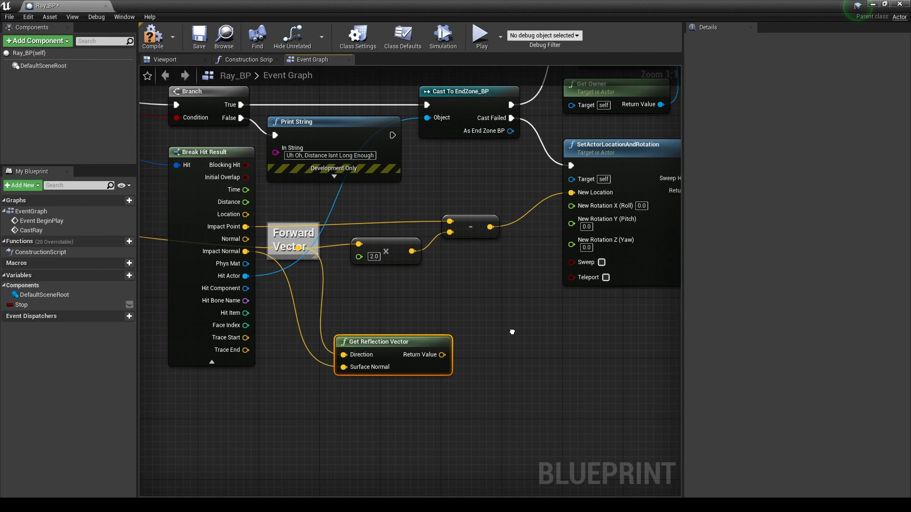
pyautogui.write('for')
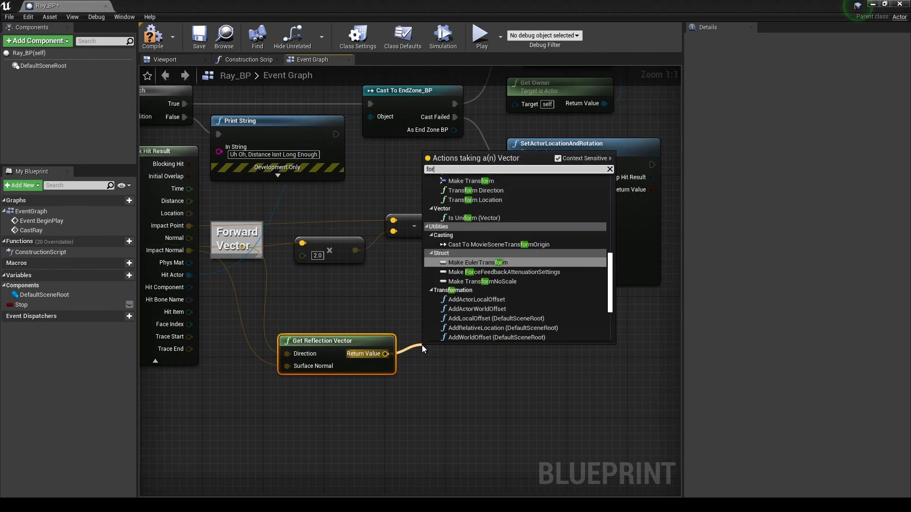
pyautogui.write('rotation from')
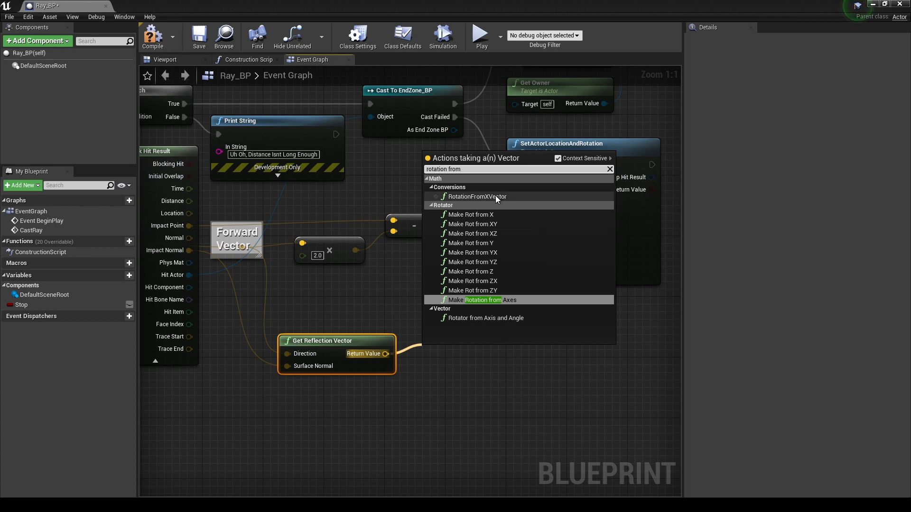
pyautogui.click(476, 196)
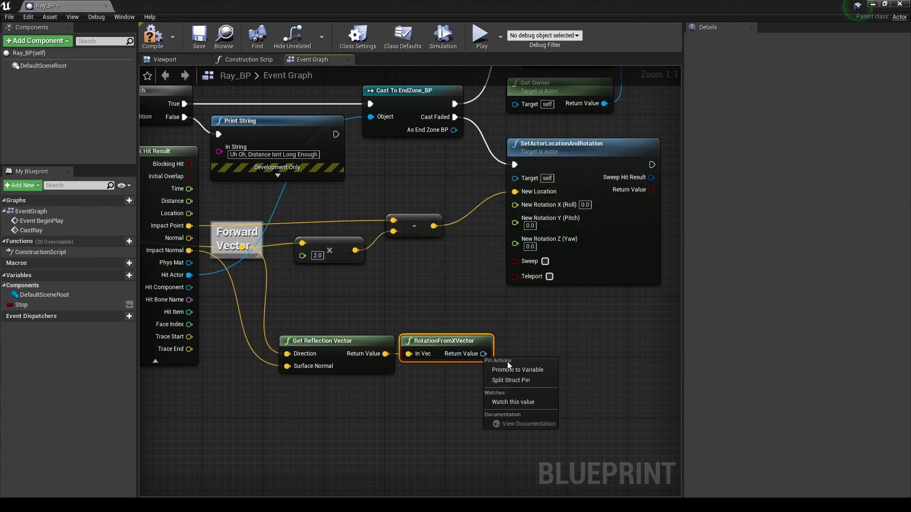
pyautogui.click(511, 380)
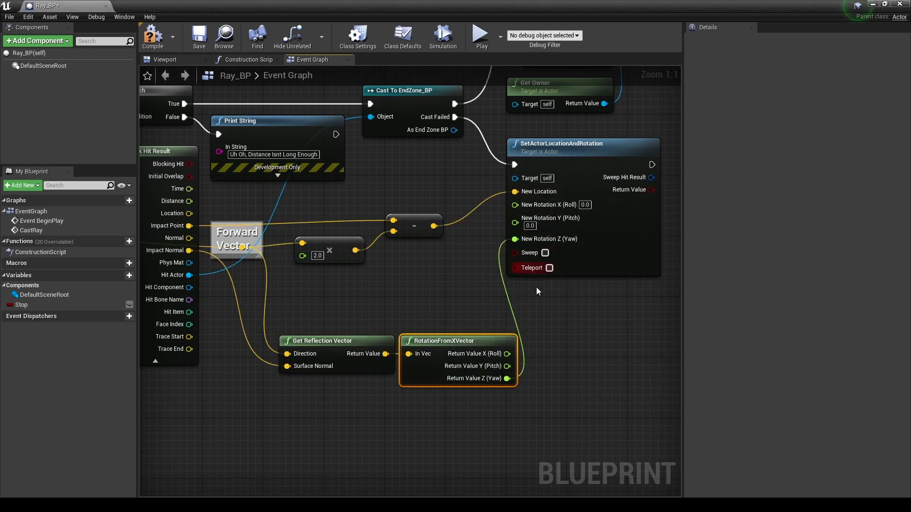
pyautogui.click(549, 267)
pyautogui.write('0.0001')
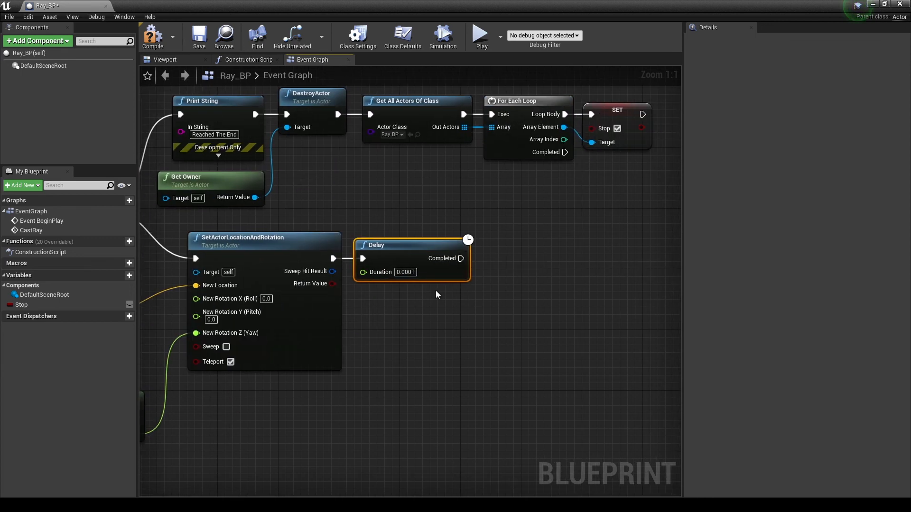
pyautogui.moveTo(511, 291)
pyautogui.write('cas')
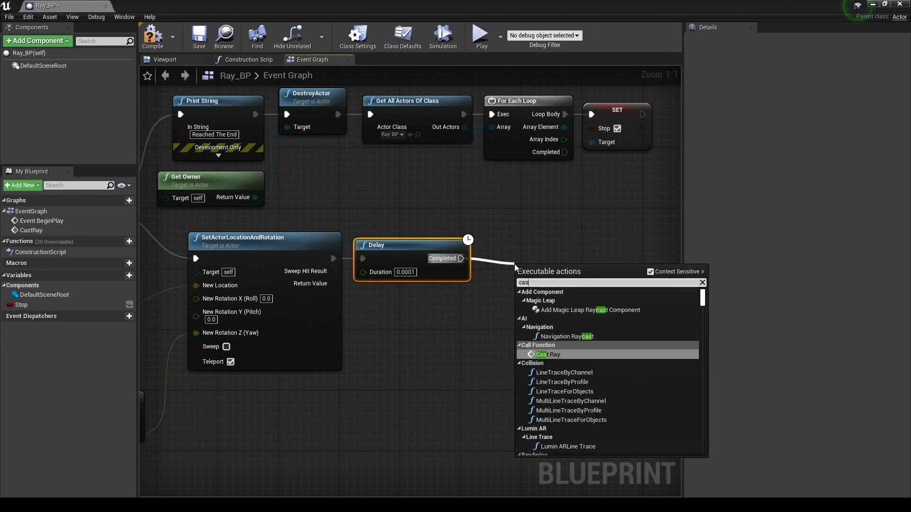
# - Call Cast Ray again when the 0.0001 s Delay completes
pyautogui.click(546, 354)
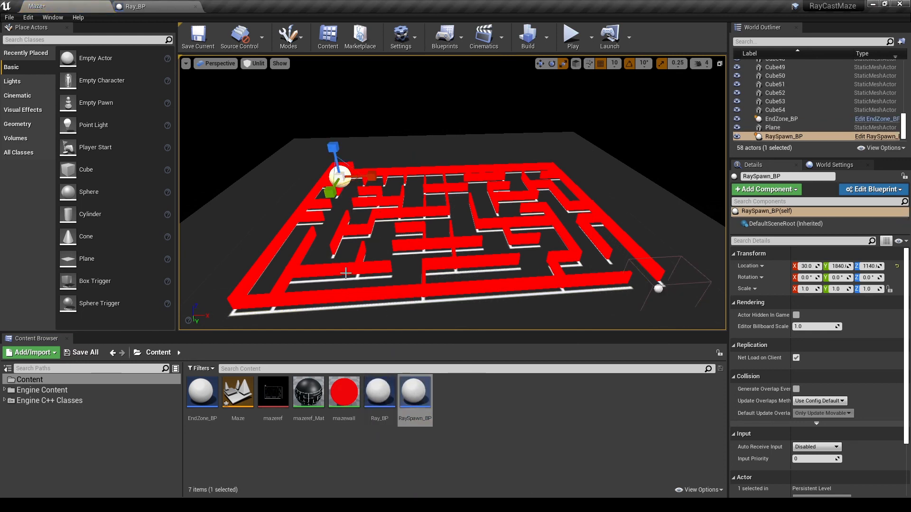
# - Position RaySpawn_BP at the maze start (-890, -740, 10) using Top and Left views
pyautogui.click(219, 63)
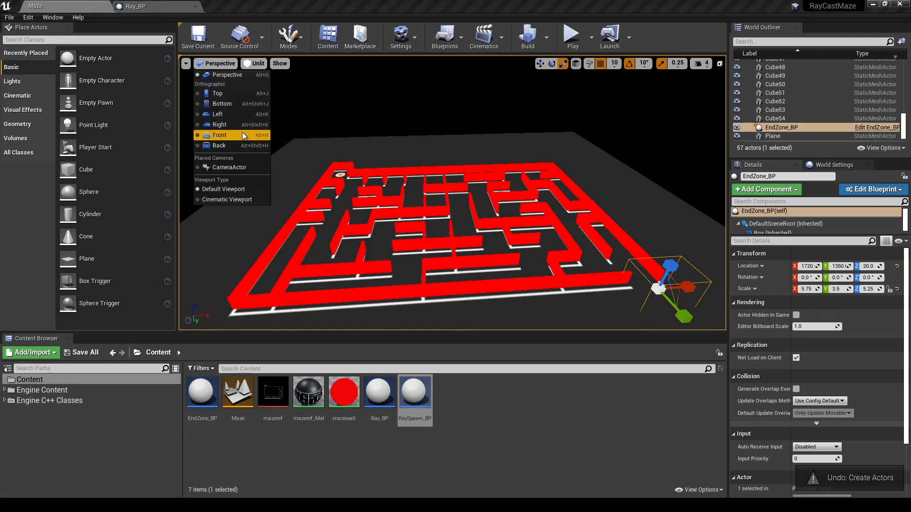
pyautogui.click(218, 93)
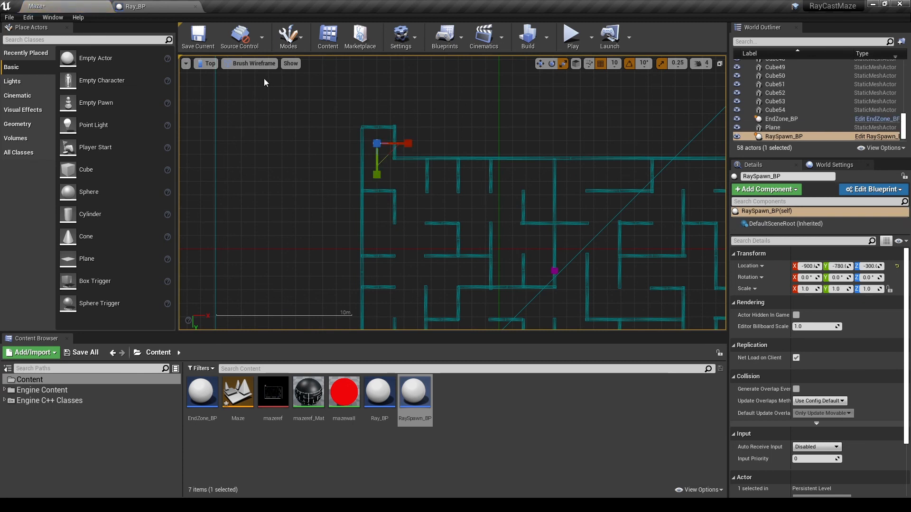
pyautogui.click(249, 63)
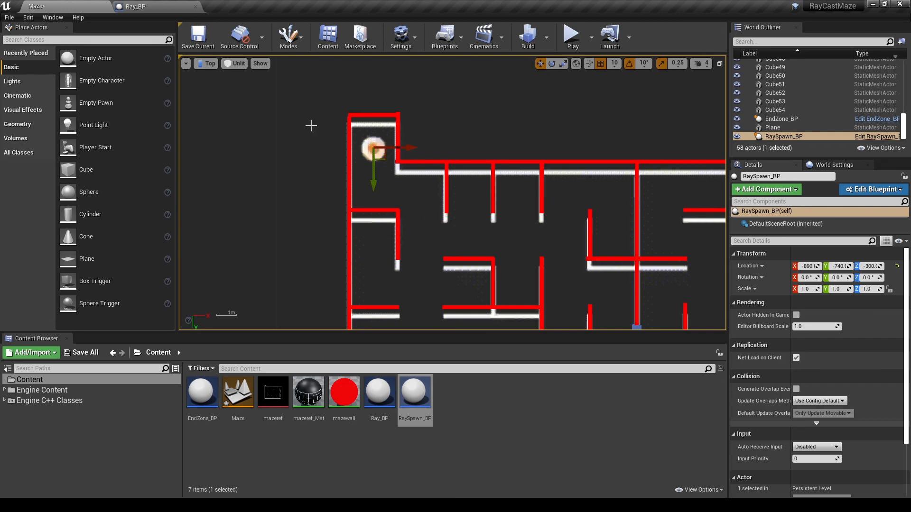
pyautogui.click(209, 64)
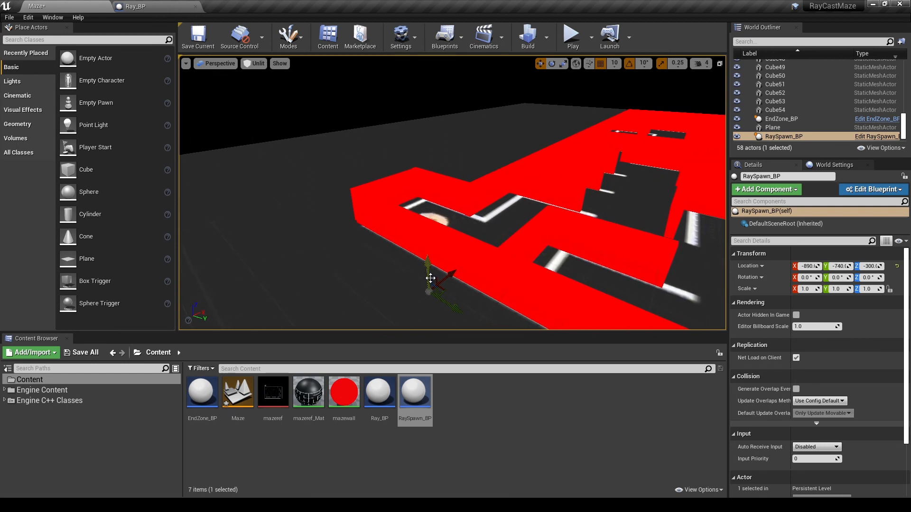
pyautogui.moveTo(428, 285); pyautogui.dragTo(428, 183)
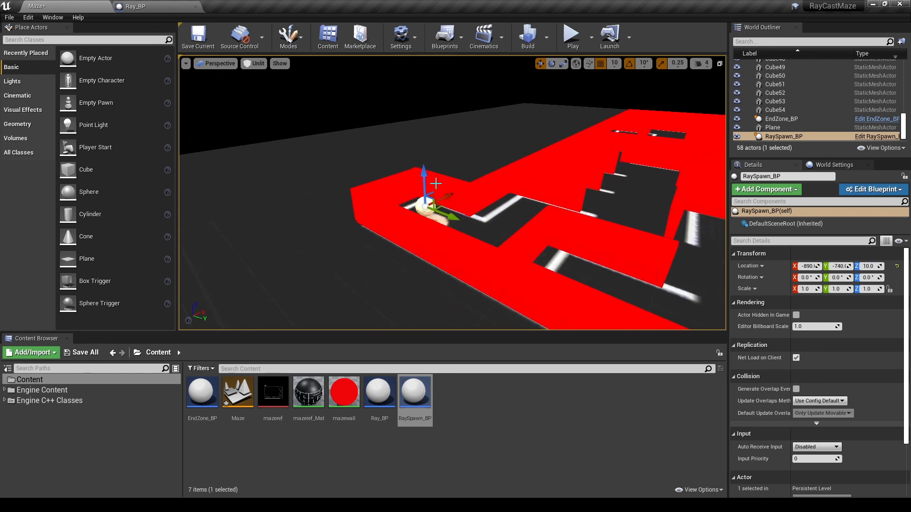
pyautogui.click(218, 63)
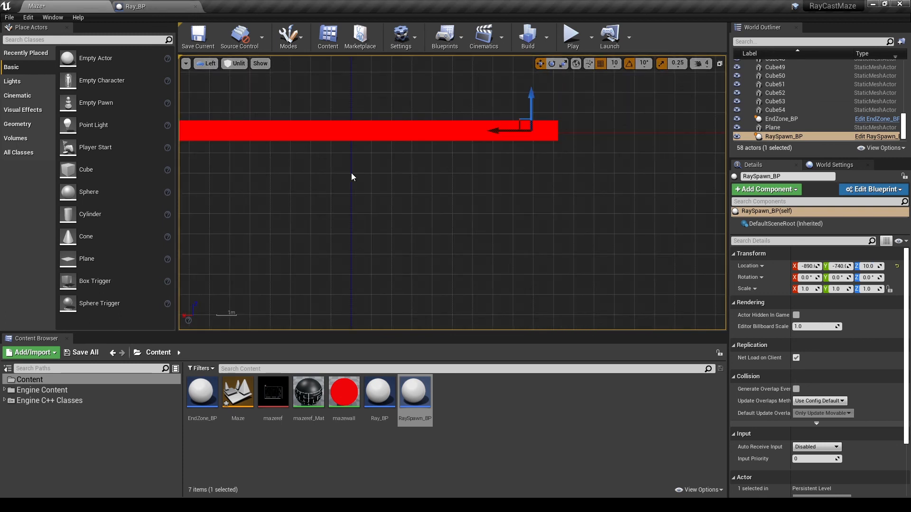
pyautogui.click(186, 63)
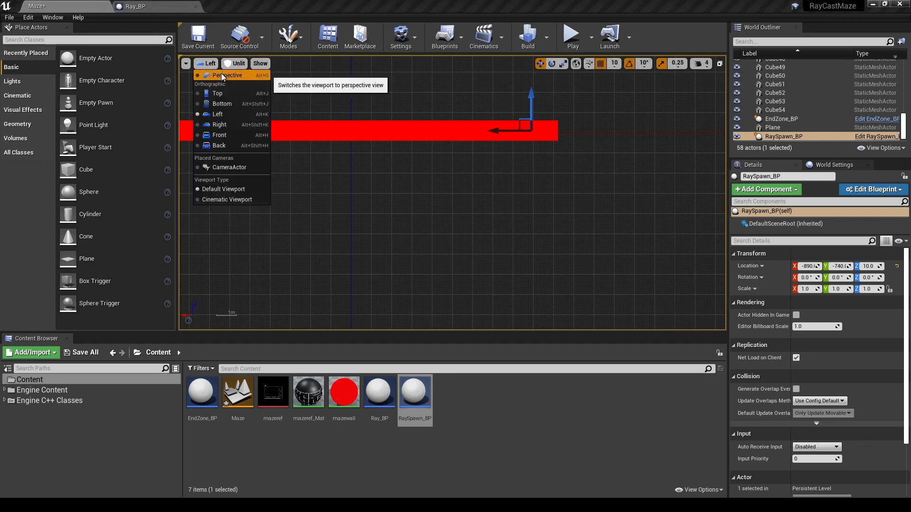
pyautogui.click(227, 75)
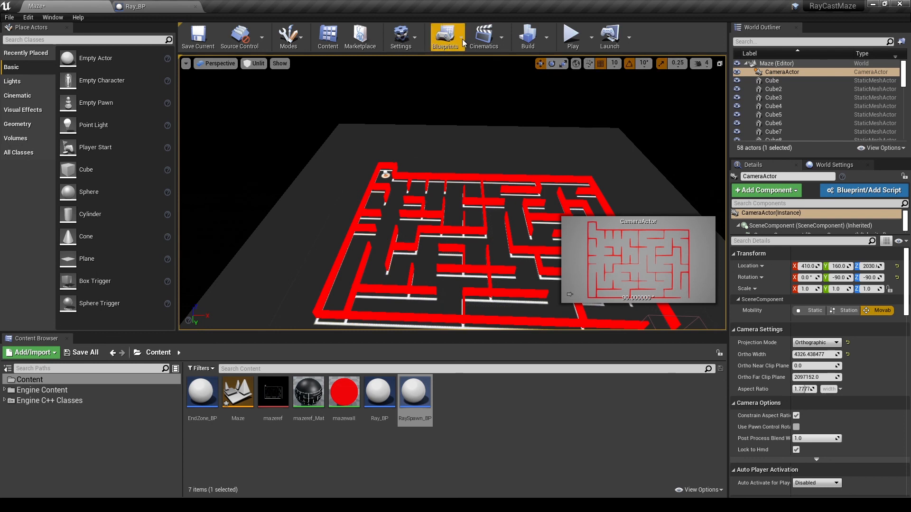
pyautogui.click(445, 35)
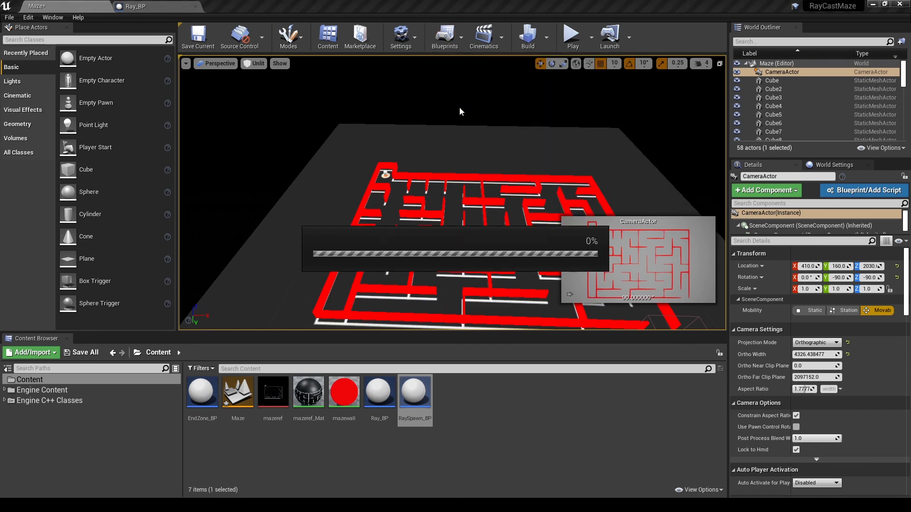
pyautogui.click(223, 6)
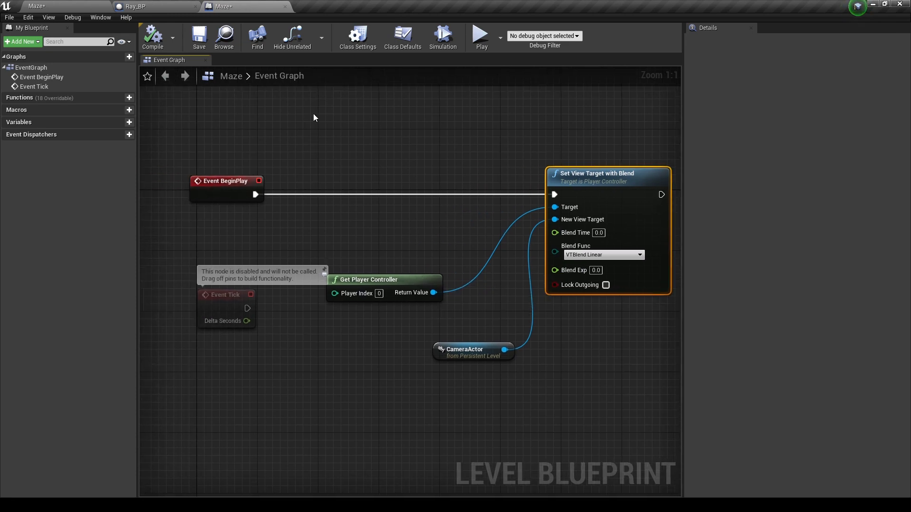
pyautogui.click(154, 6)
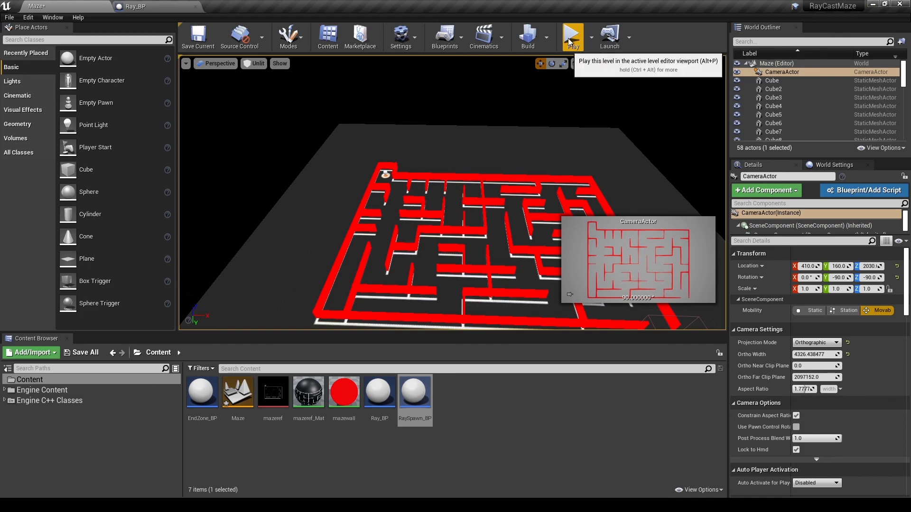
pyautogui.click(571, 36)
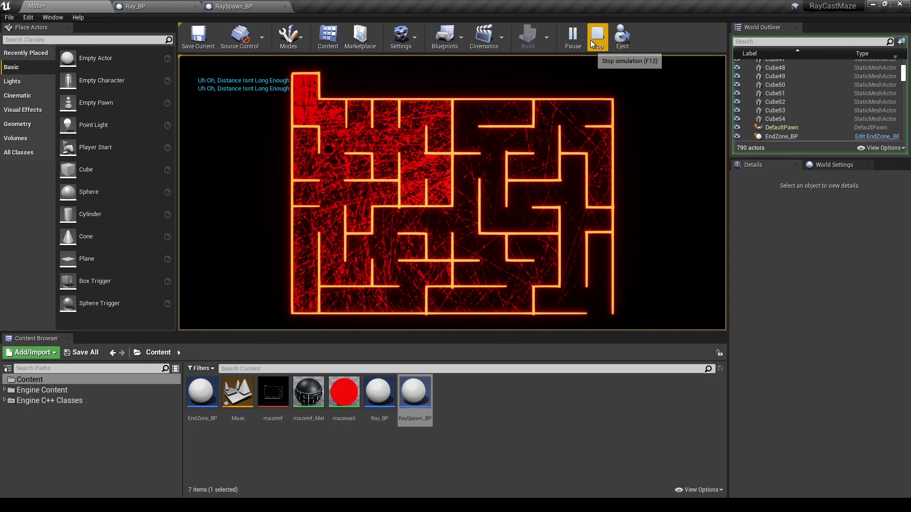
pyautogui.click(596, 36)
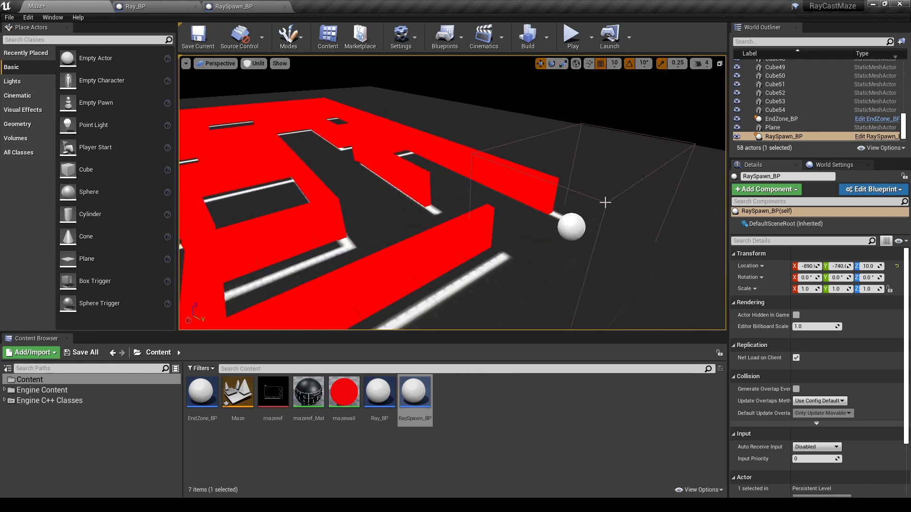
# - Open EndZone_BP and check that its Box collision has overlap events enabled
pyautogui.doubleClick(203, 390)
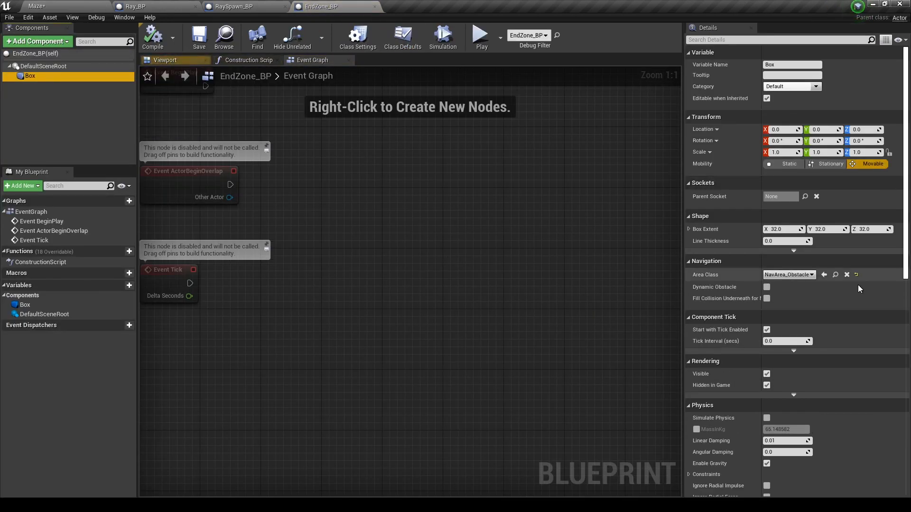
pyautogui.scroll(-3)
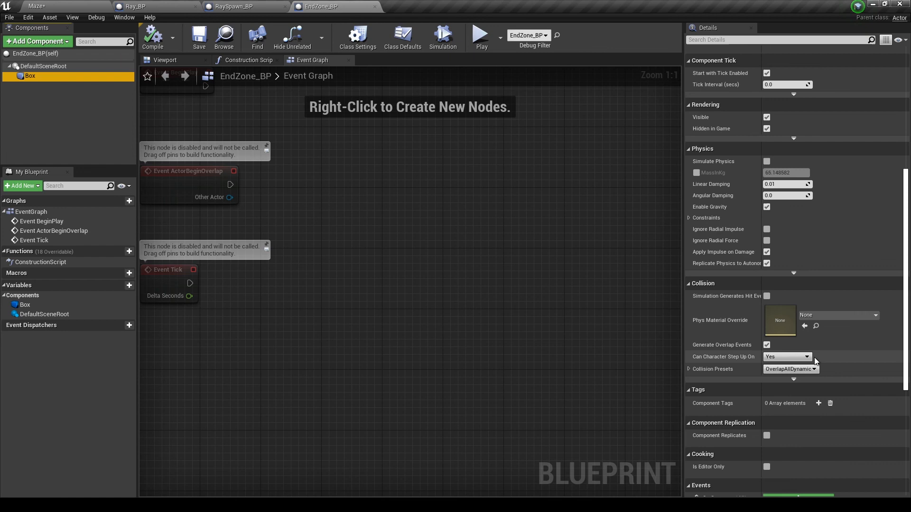
pyautogui.click(787, 369)
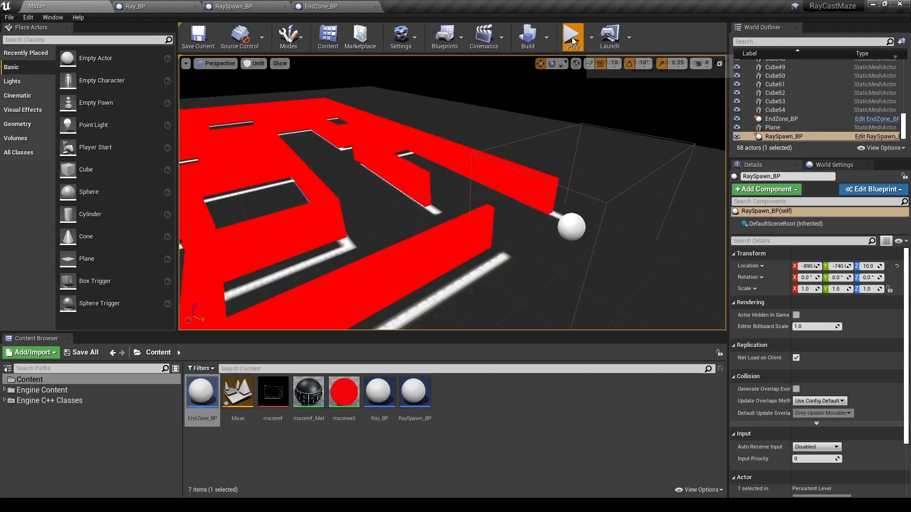
# - Play the level once more, then return to Ray_BP's CastRay line-trace graph
pyautogui.click(572, 36)
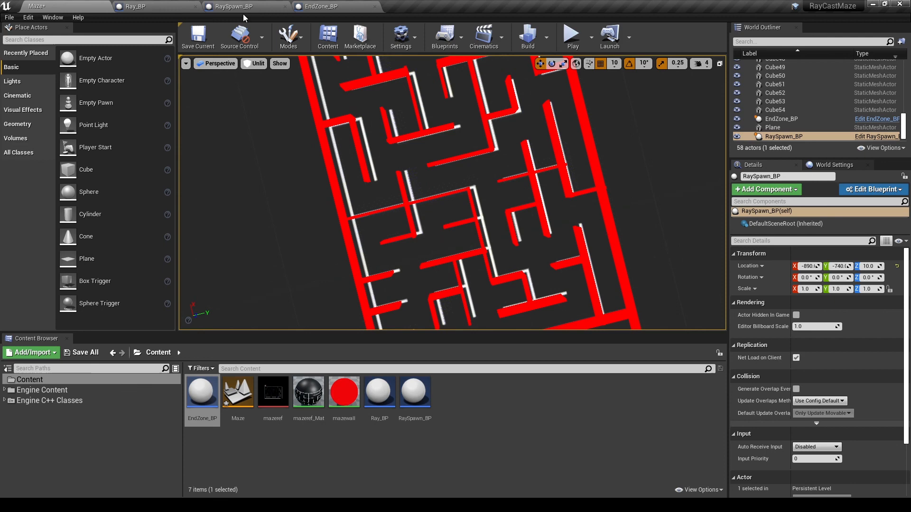
pyautogui.click(154, 6)
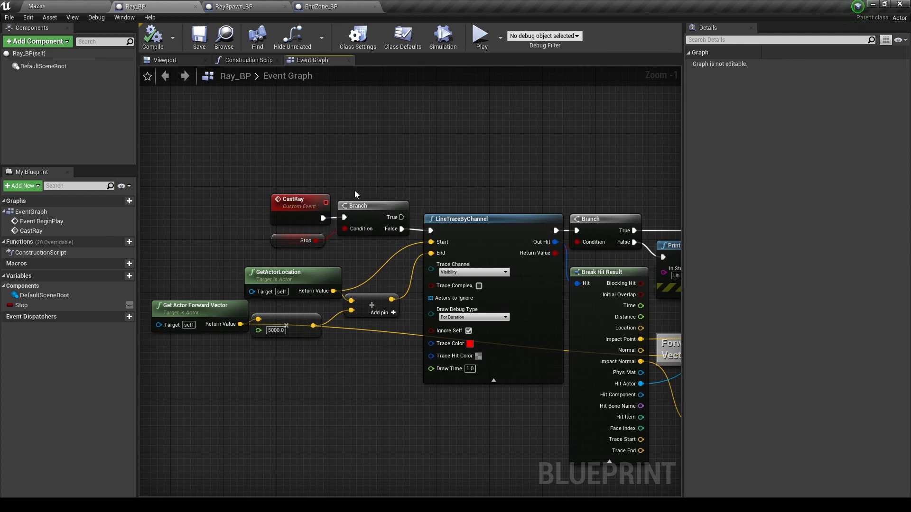
# - Go back to the Maze level and play it to watch the rays from above
pyautogui.click(300, 204)
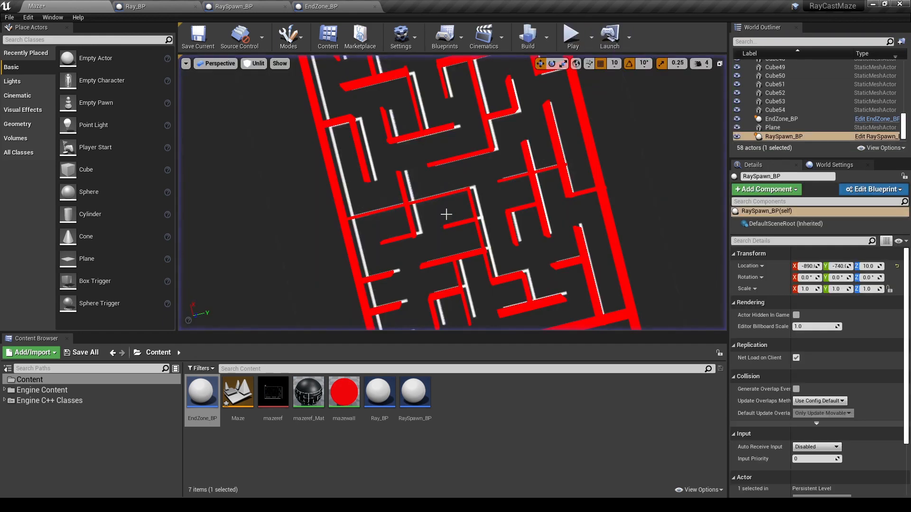
pyautogui.click(571, 33)
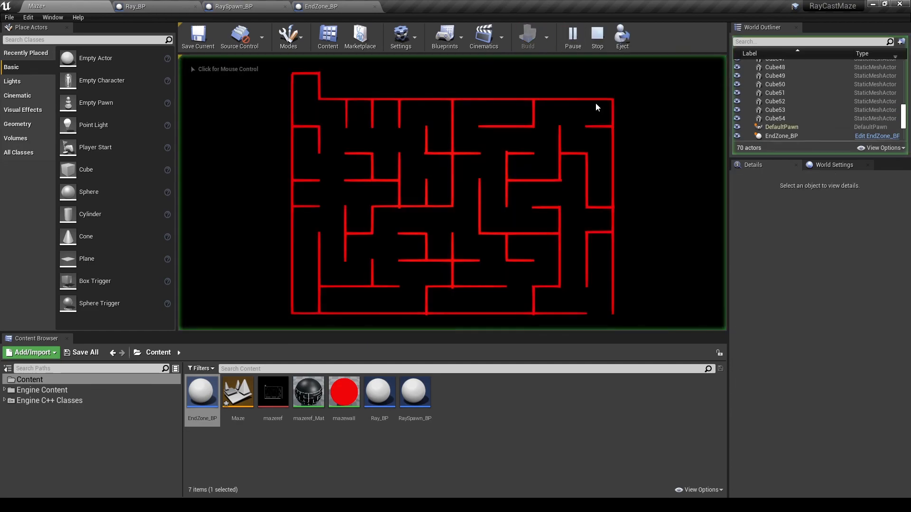